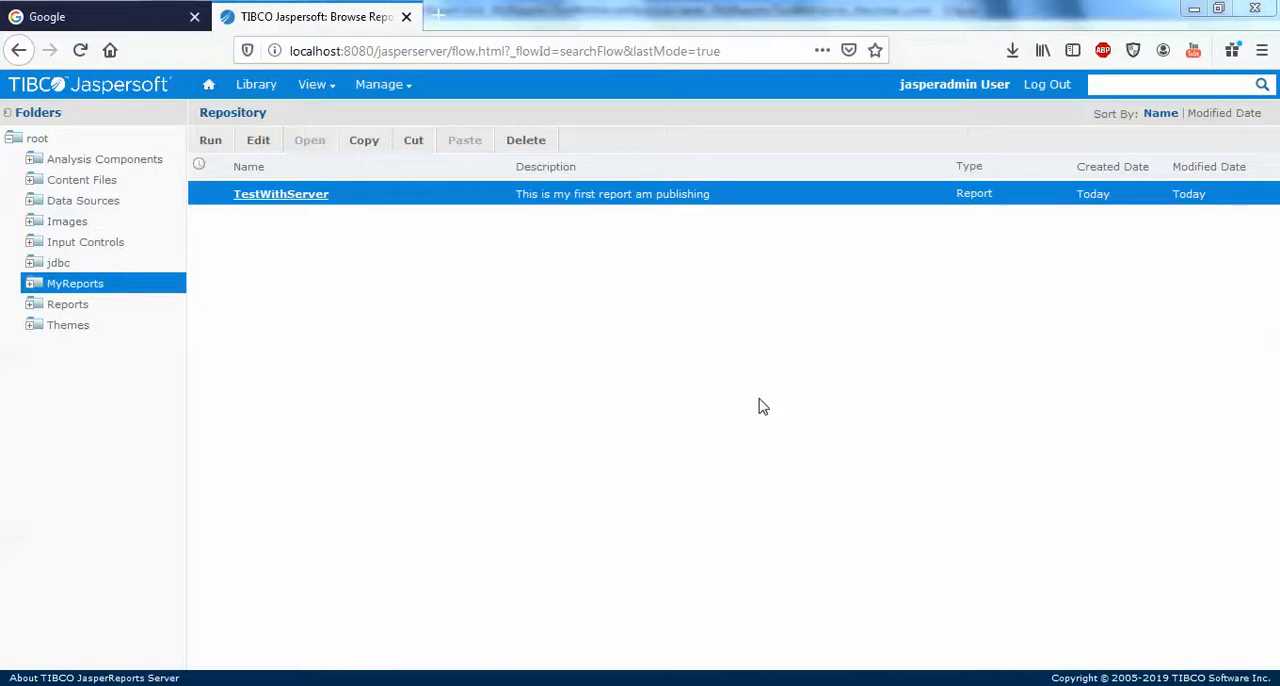
mouse_move(368, 342)
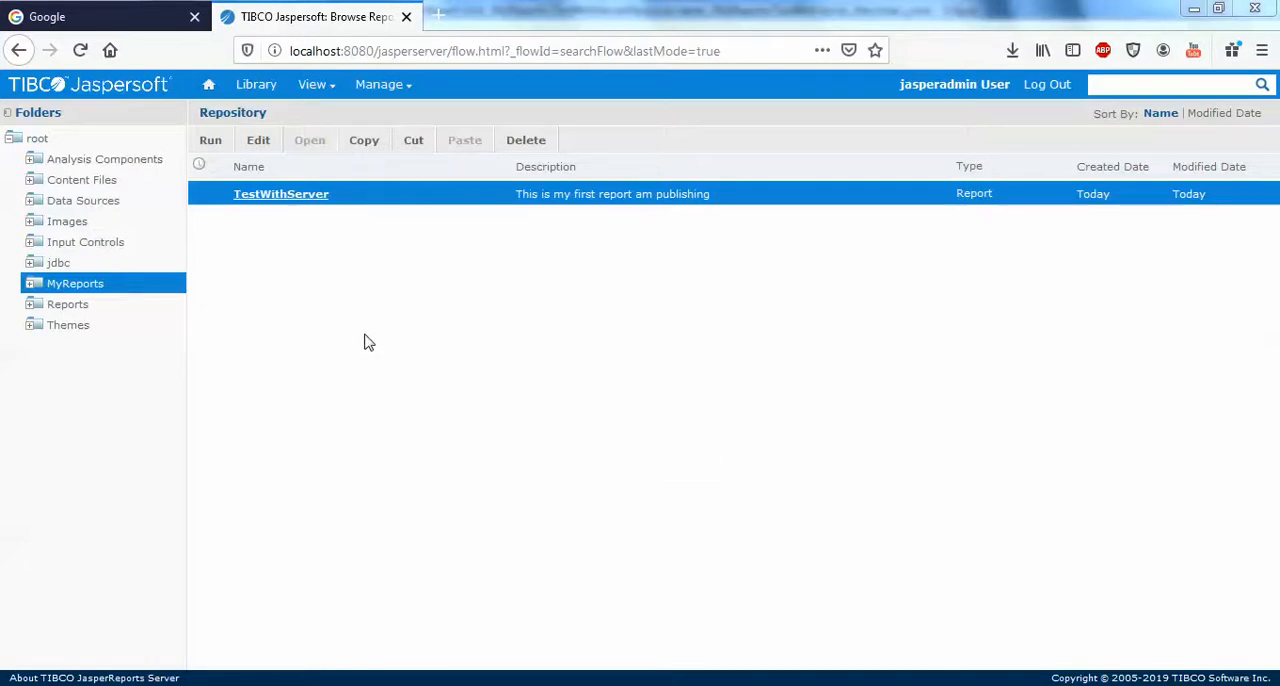
mouse_move(476, 336)
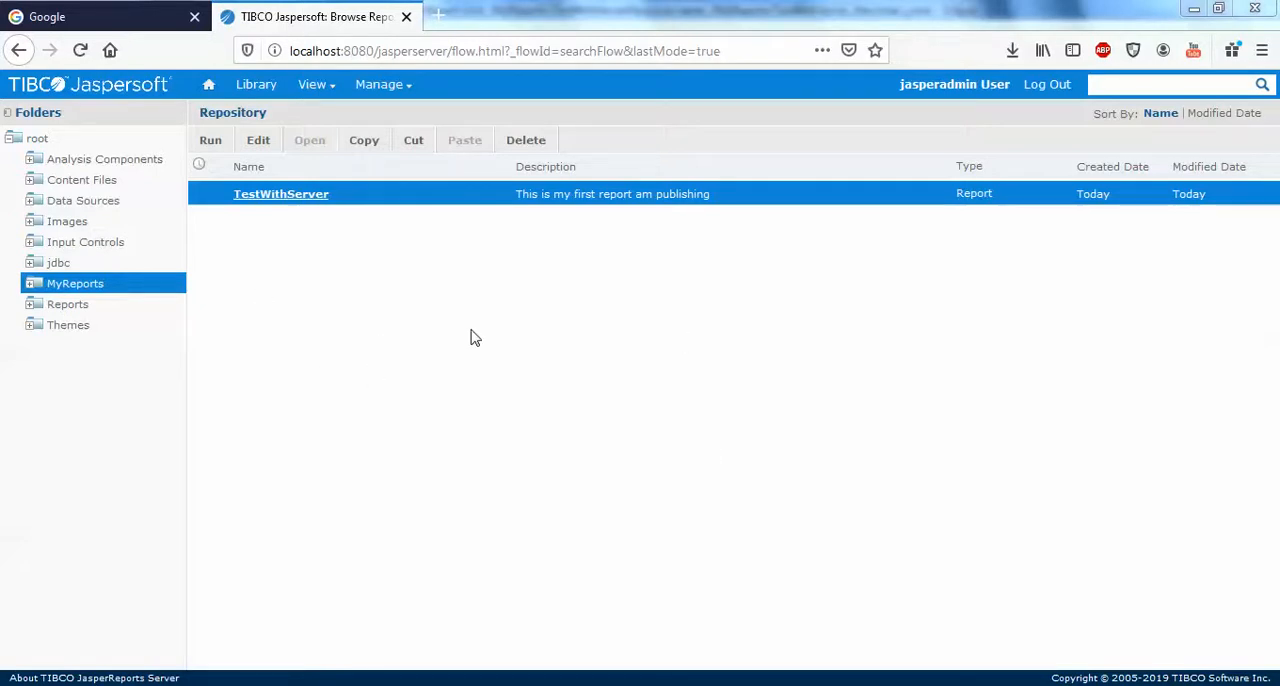
mouse_move(280, 194)
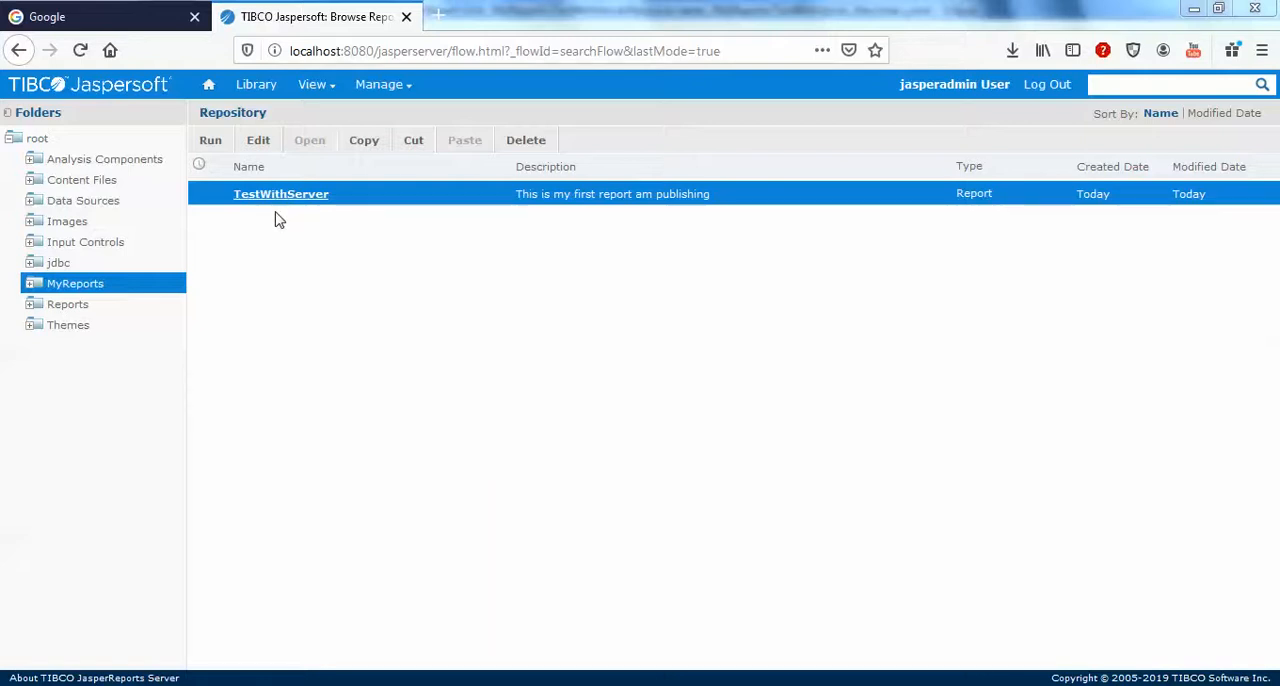
mouse_move(332, 260)
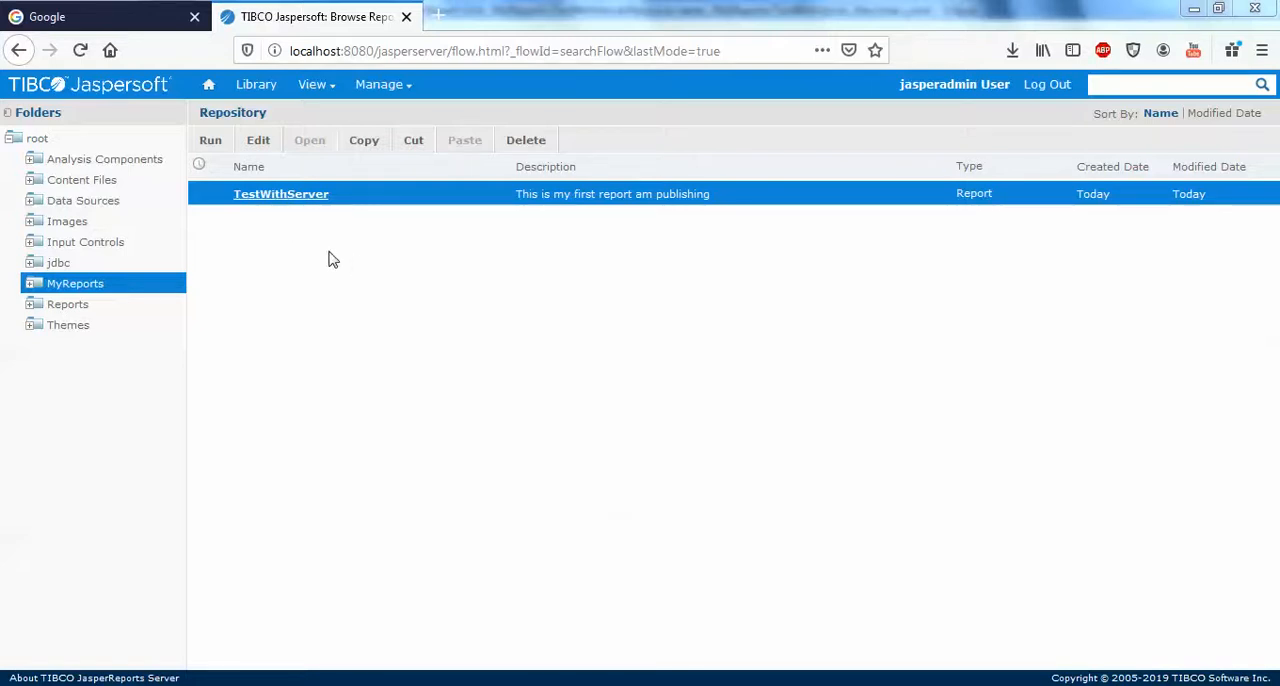
mouse_move(388, 176)
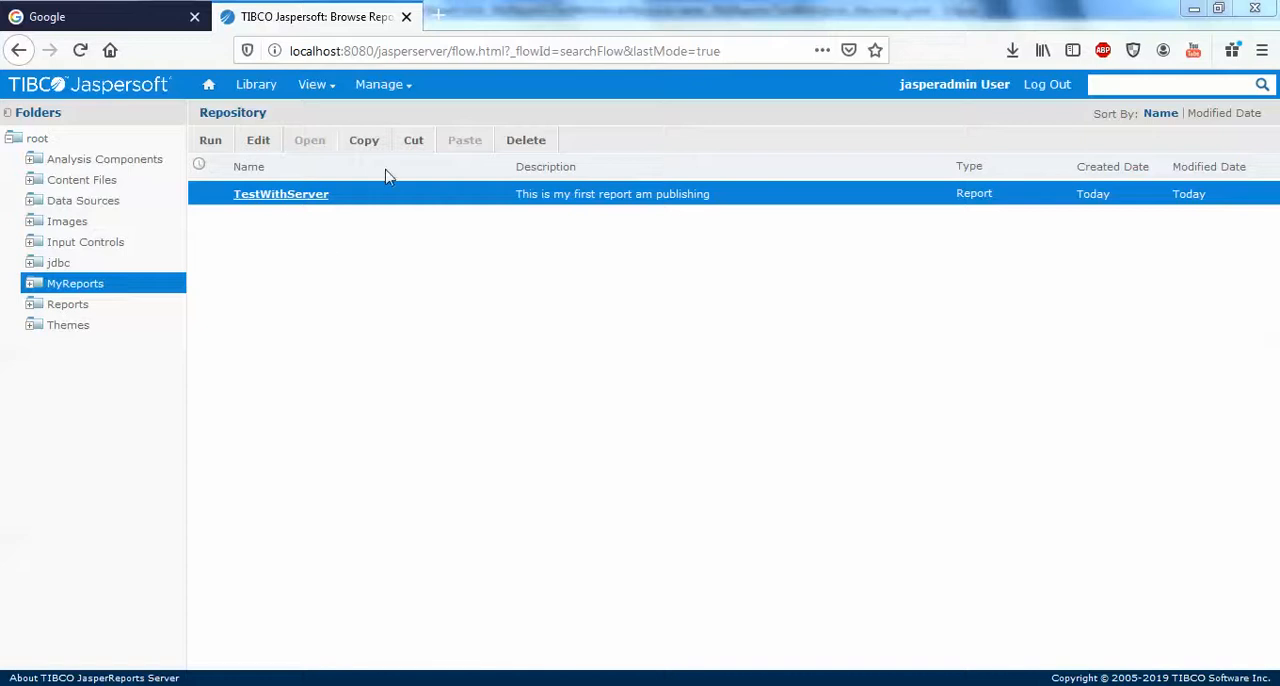
mouse_move(270, 202)
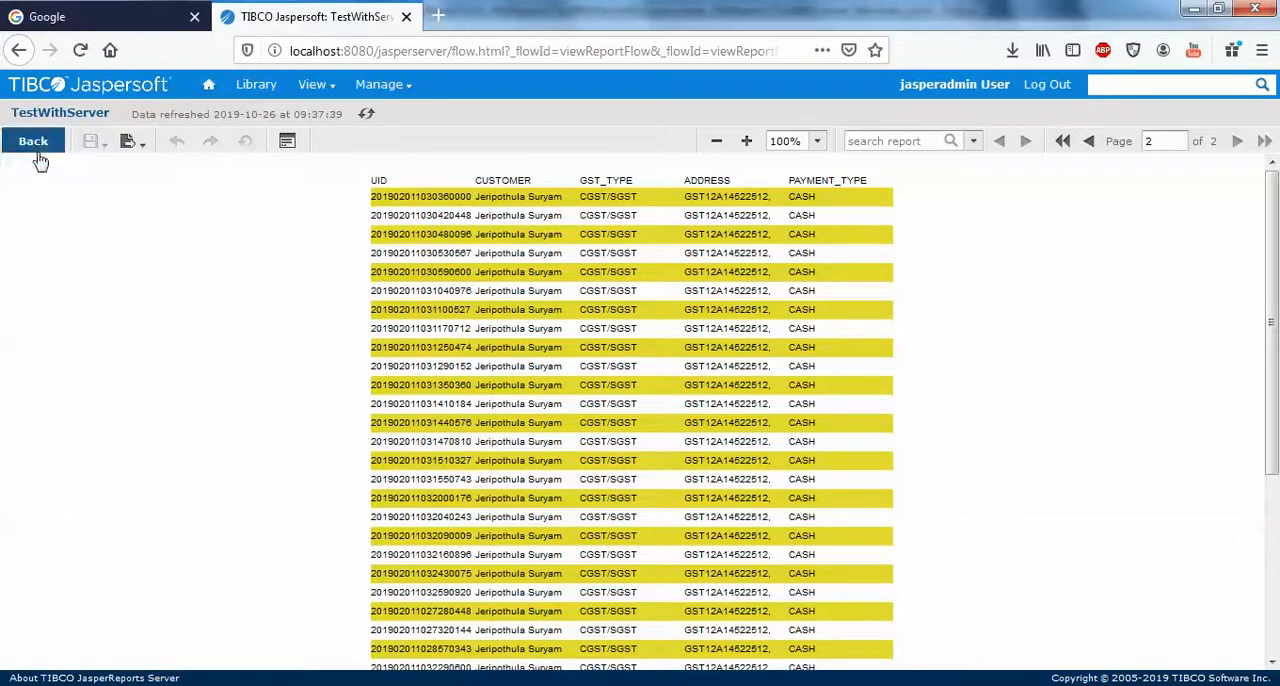
Remove the logo.PNG resource from TestWithServer's Controls & Resources and submit the report
click(32, 140)
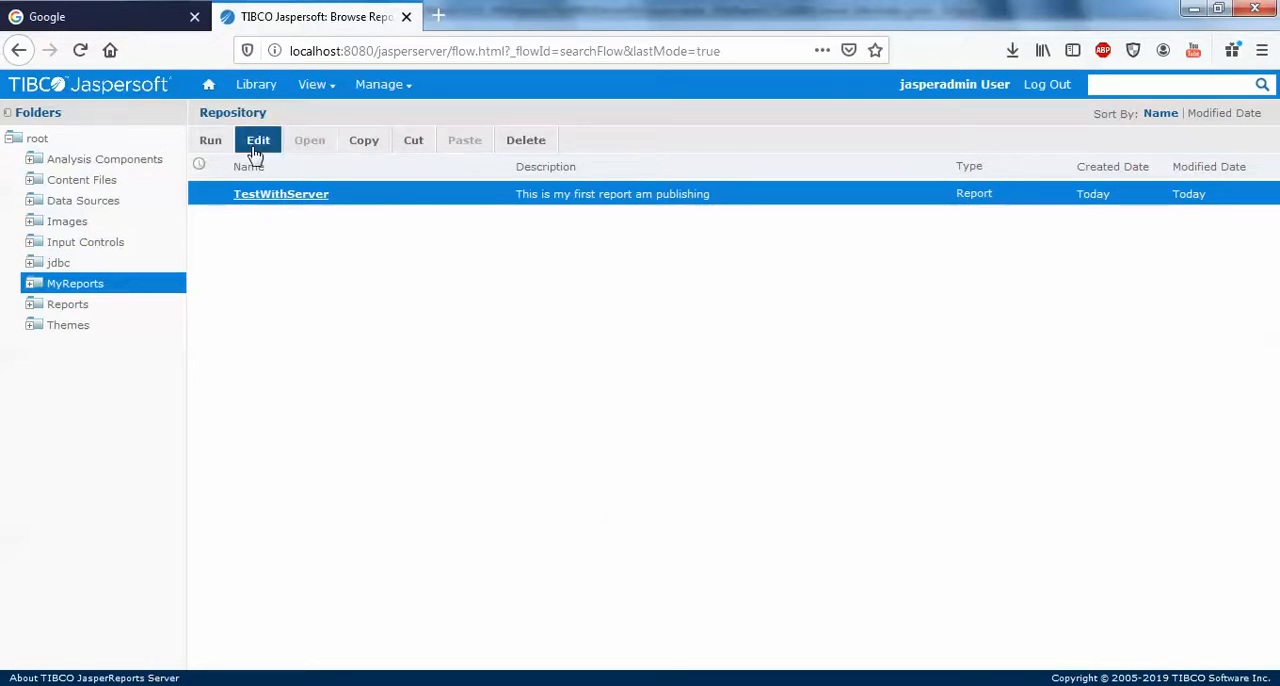
click(258, 140)
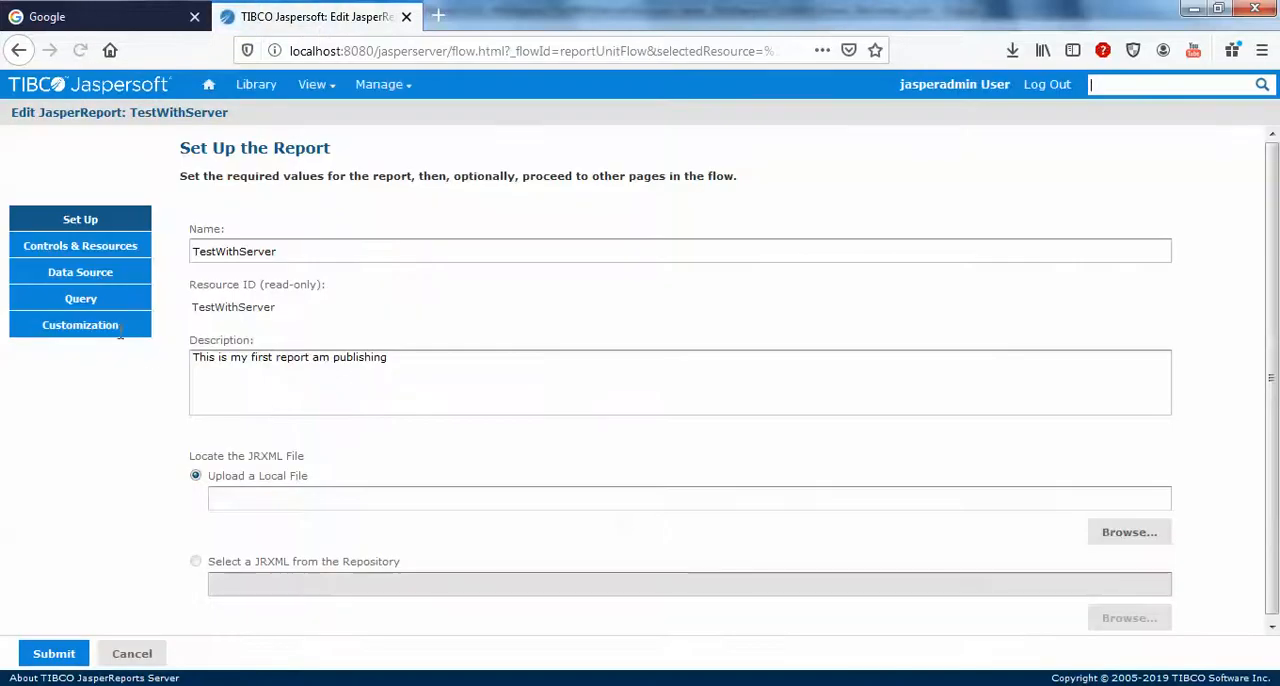
click(80, 244)
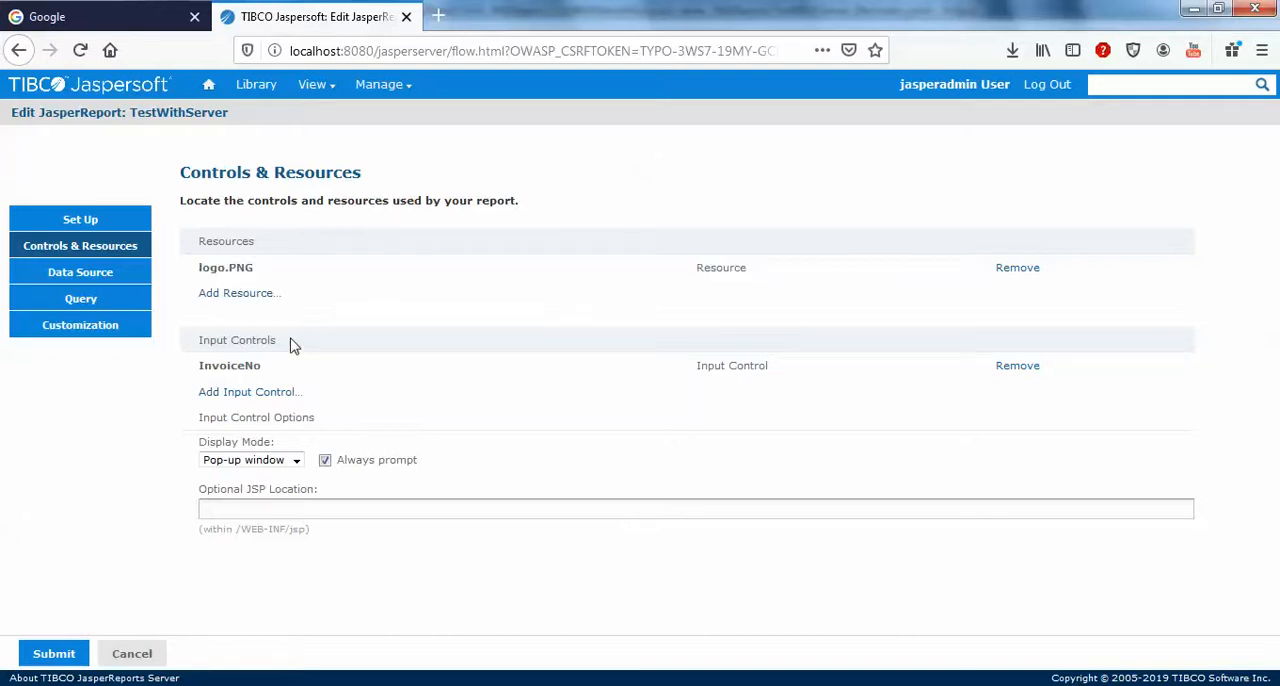
mouse_move(428, 430)
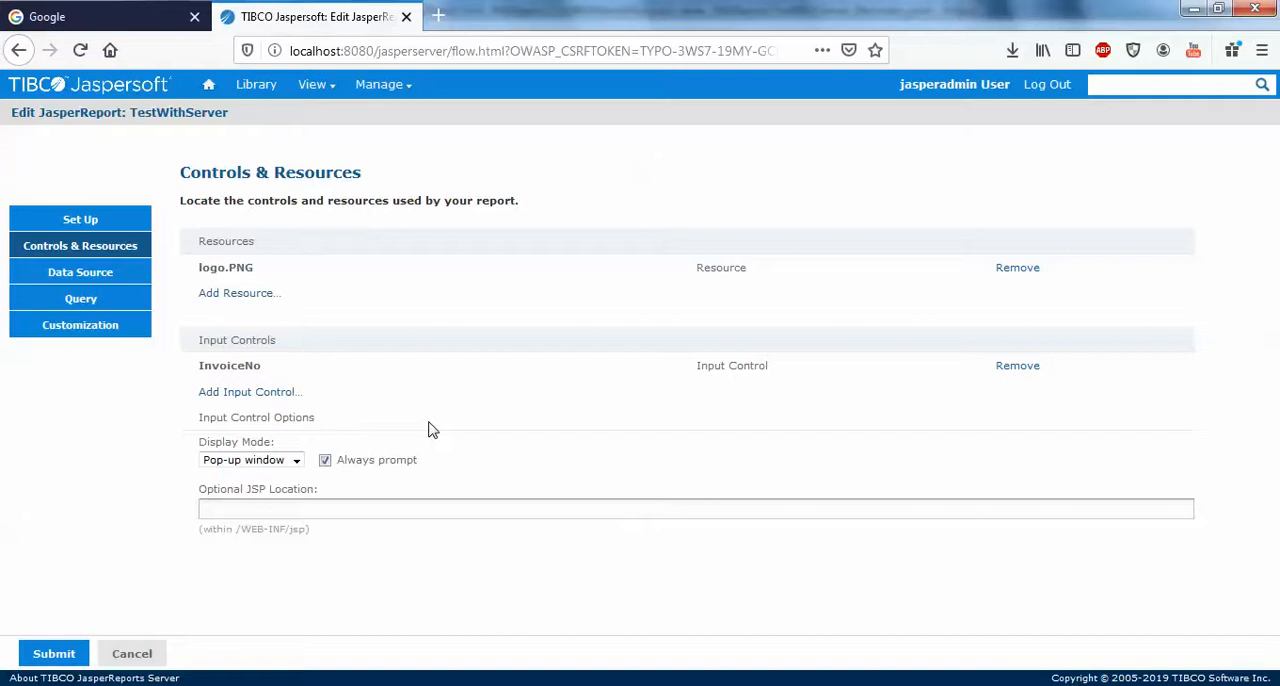
mouse_move(1016, 268)
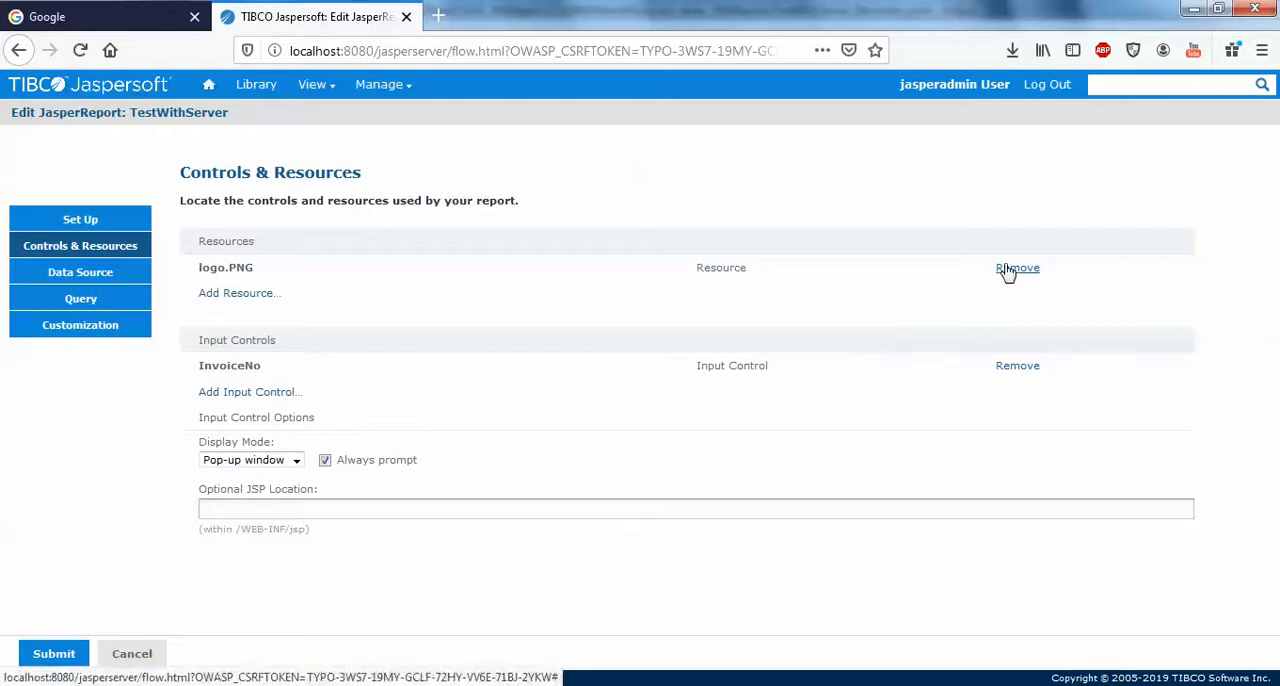
click(1016, 268)
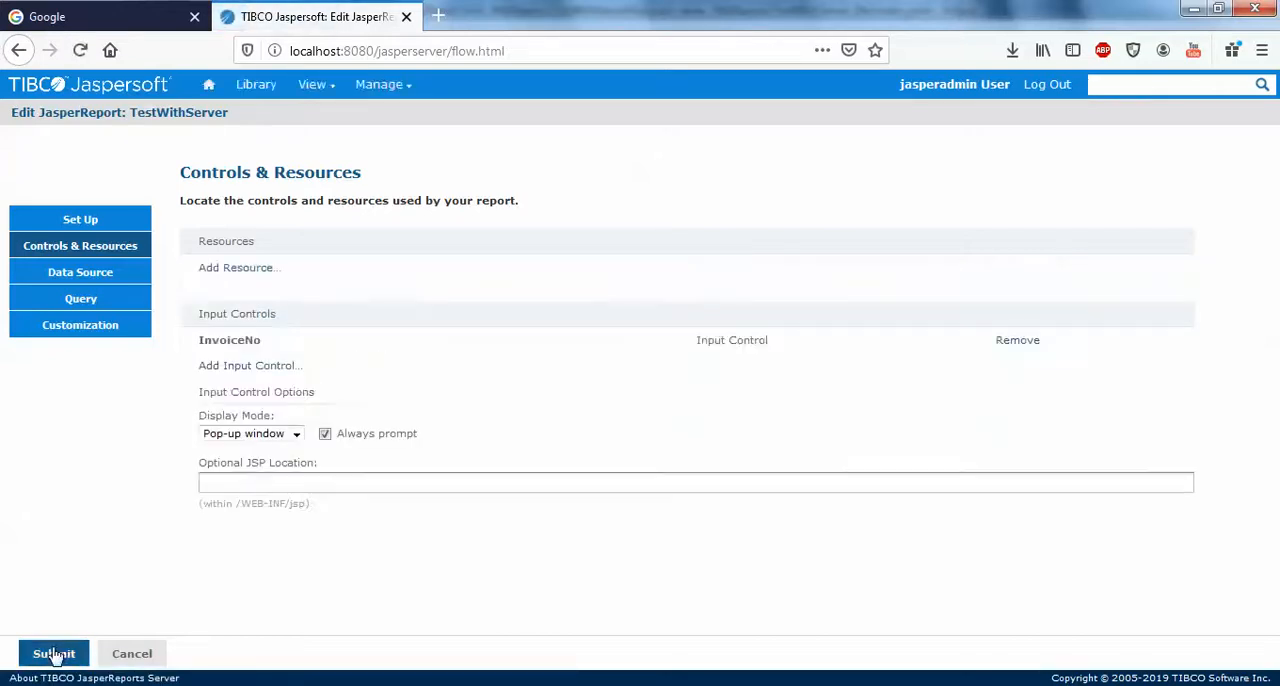
click(54, 652)
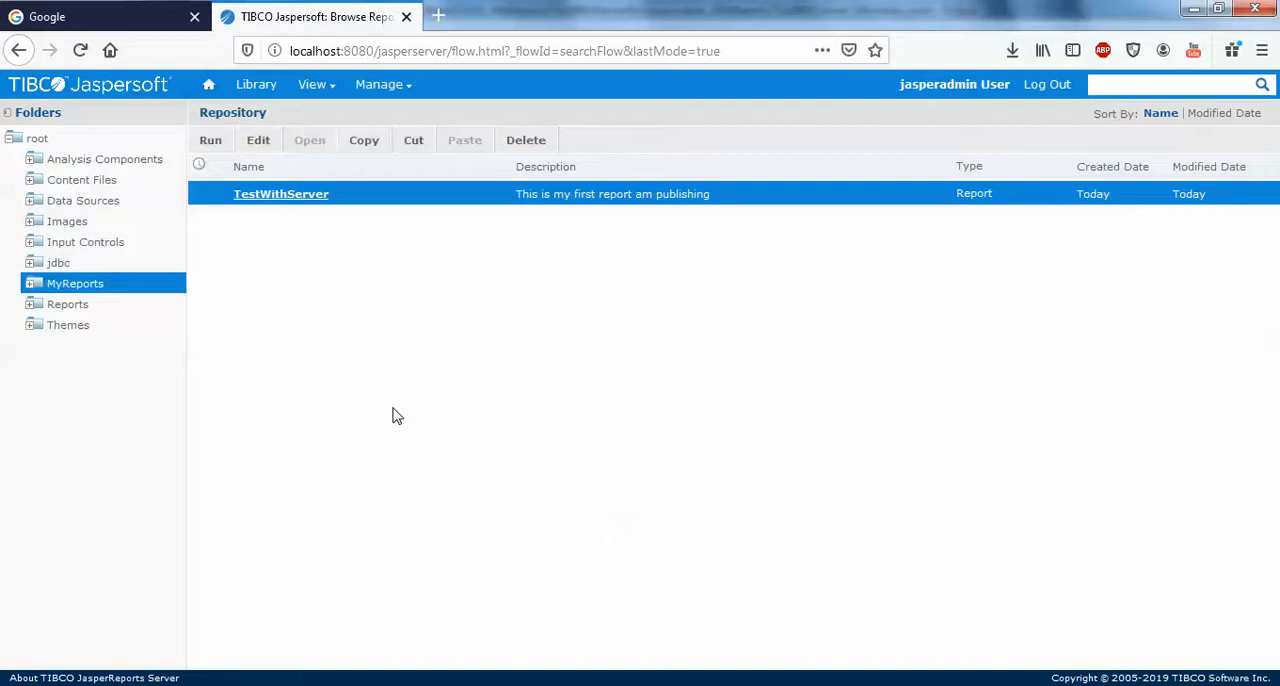
mouse_move(280, 192)
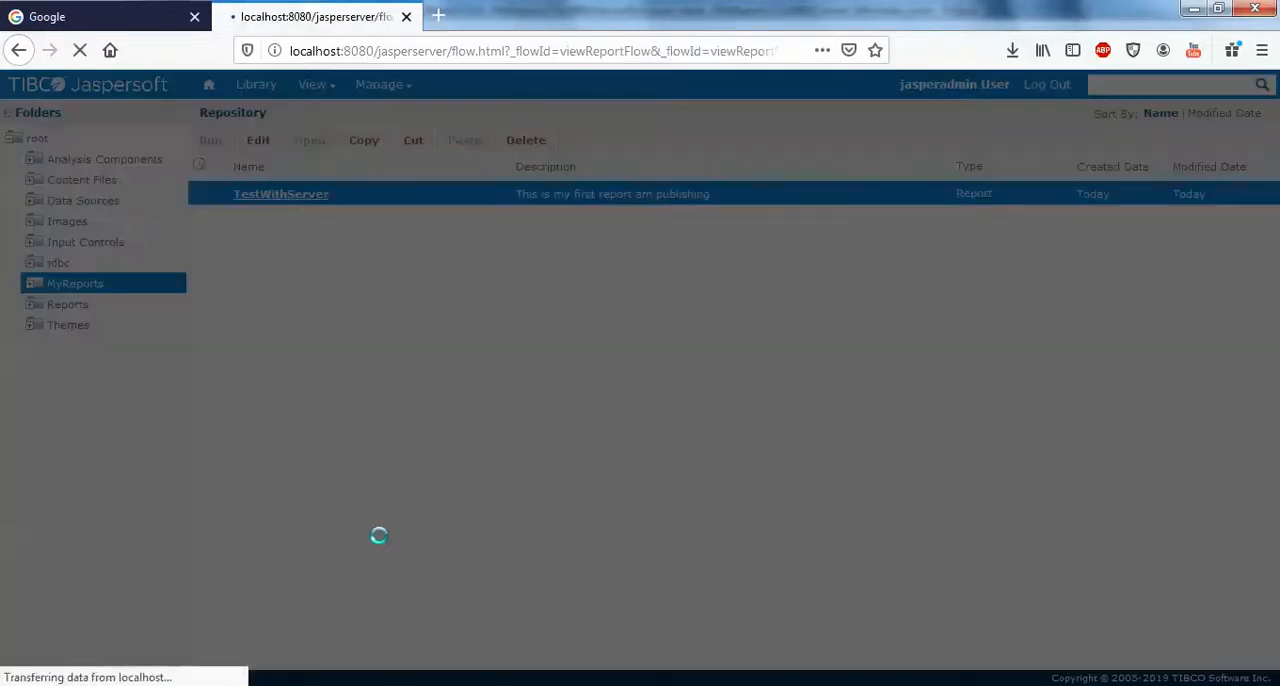
Run TestWithServer for invoice INV00001, get a server error and select its error id
click(280, 192)
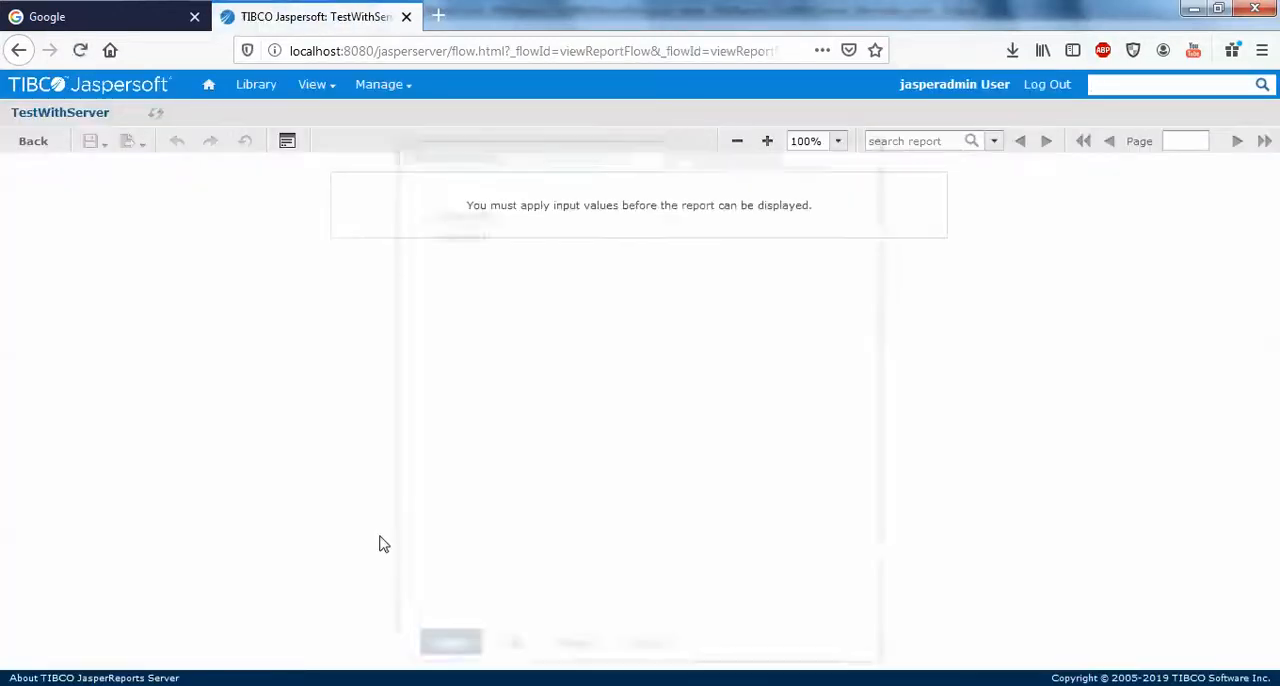
click(288, 140)
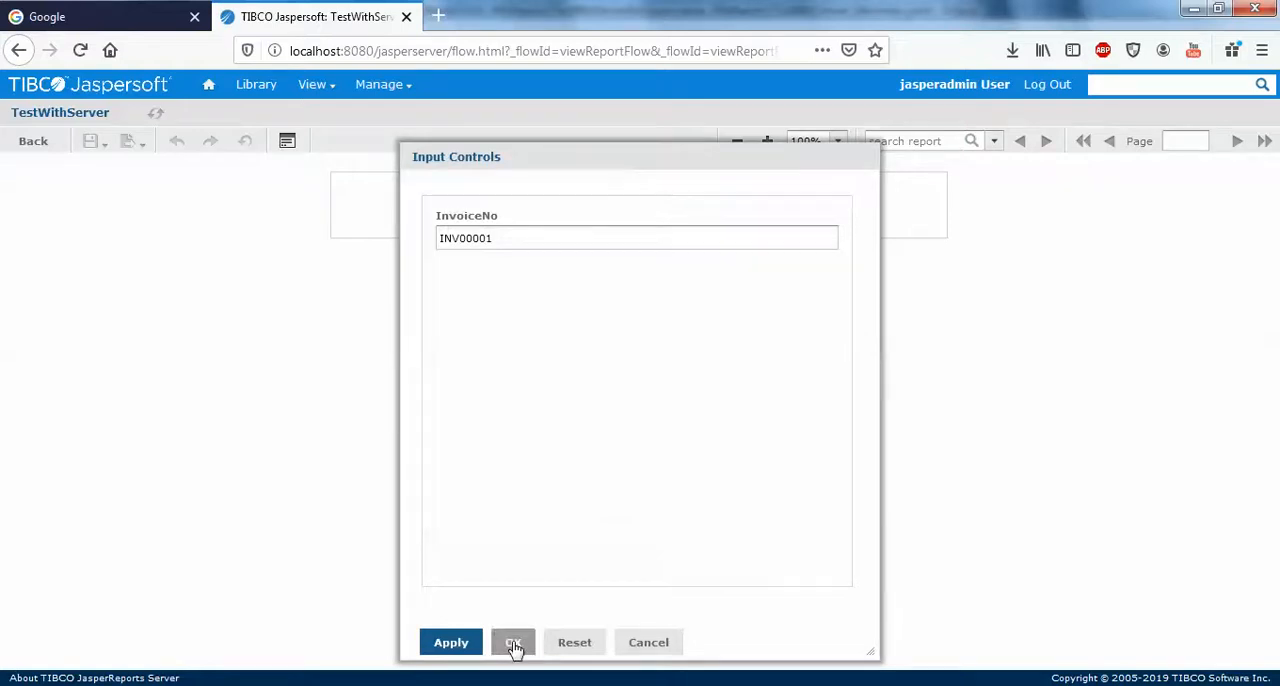
click(512, 642)
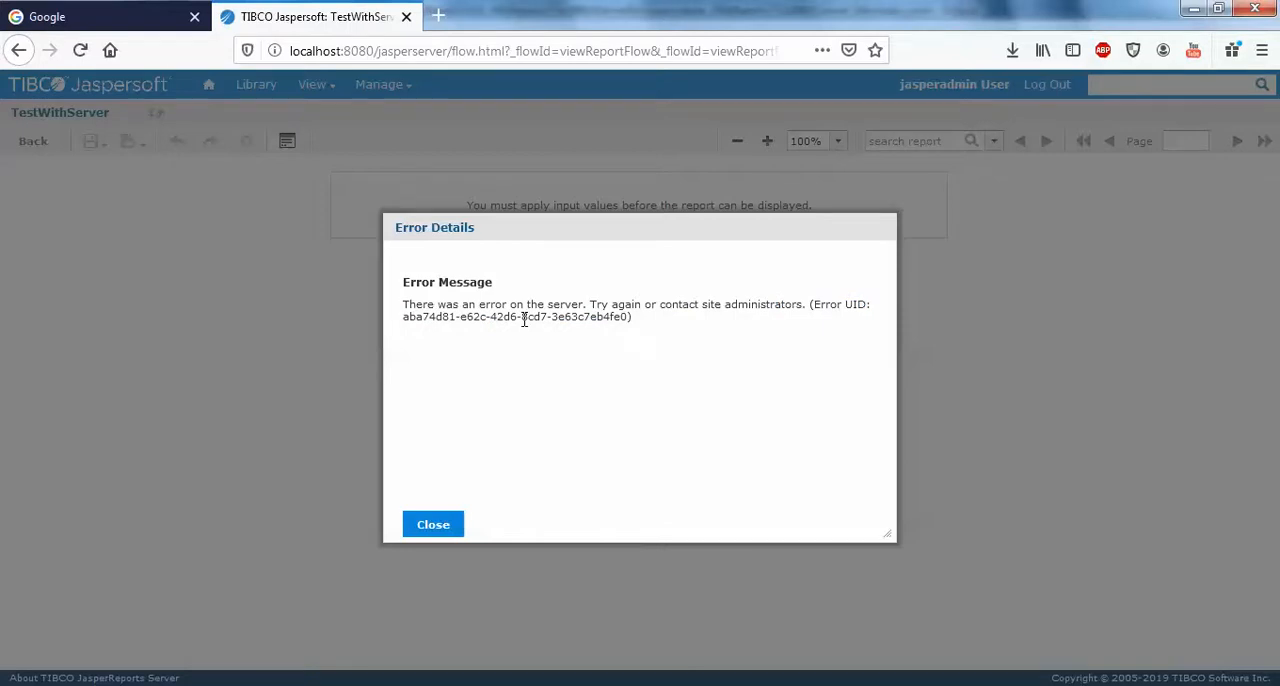
double_click(516, 316)
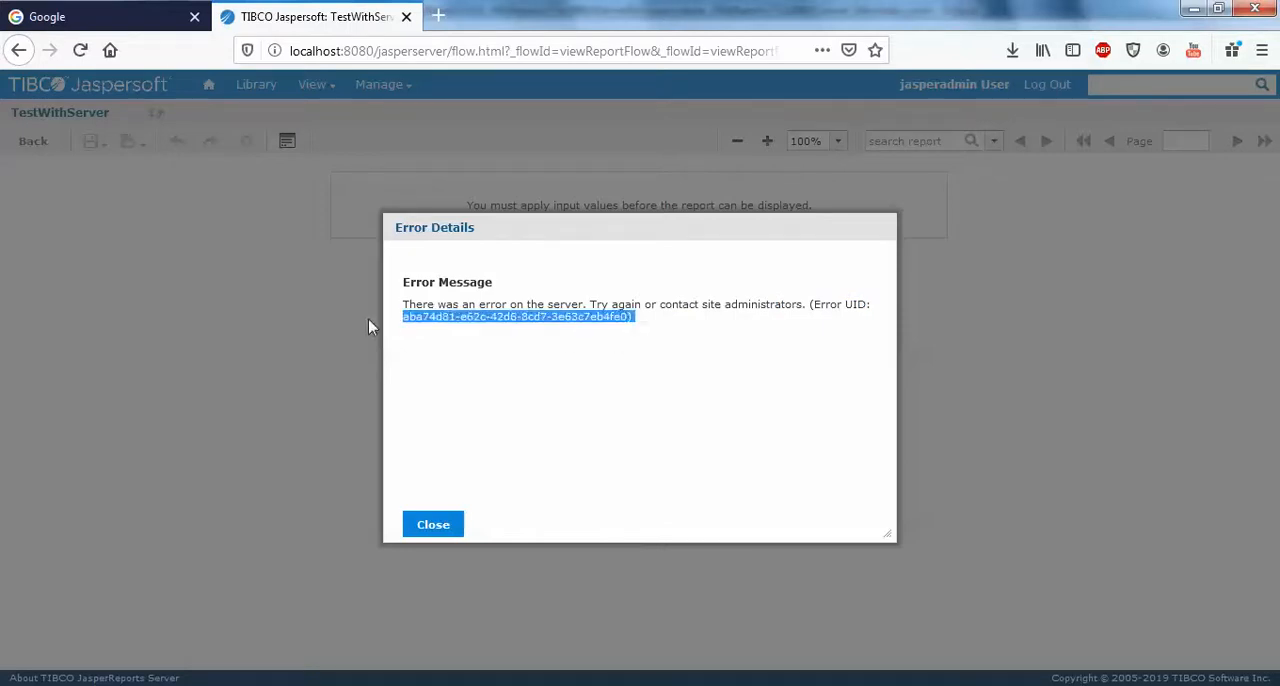
click(450, 348)
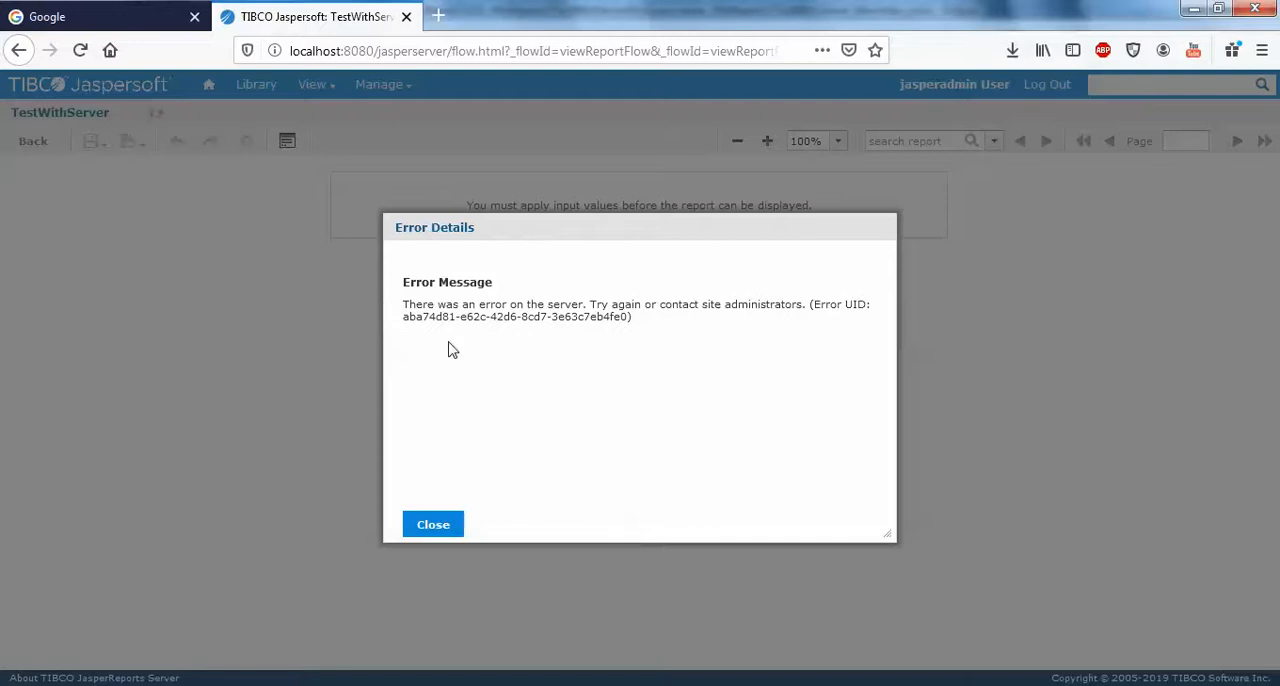
mouse_move(380, 336)
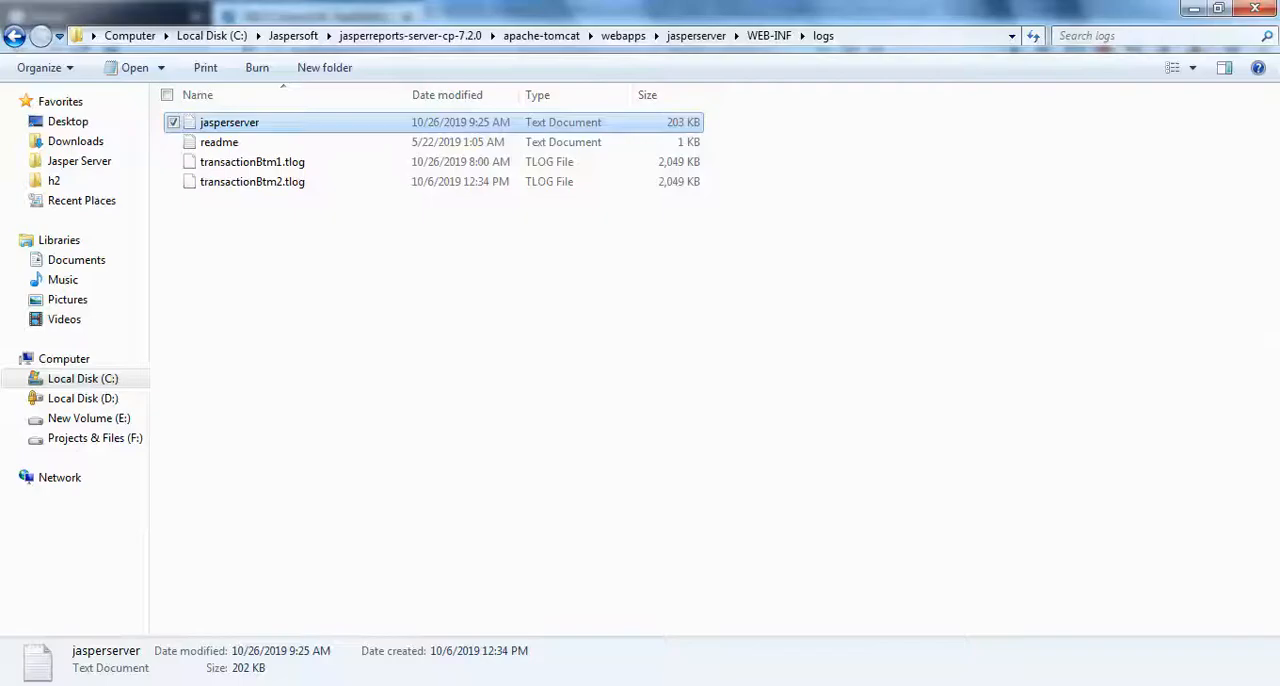
Browse from C drive through apache-tomcat, webapps, jasperserver and WEB-INF into the logs folder
click(64, 358)
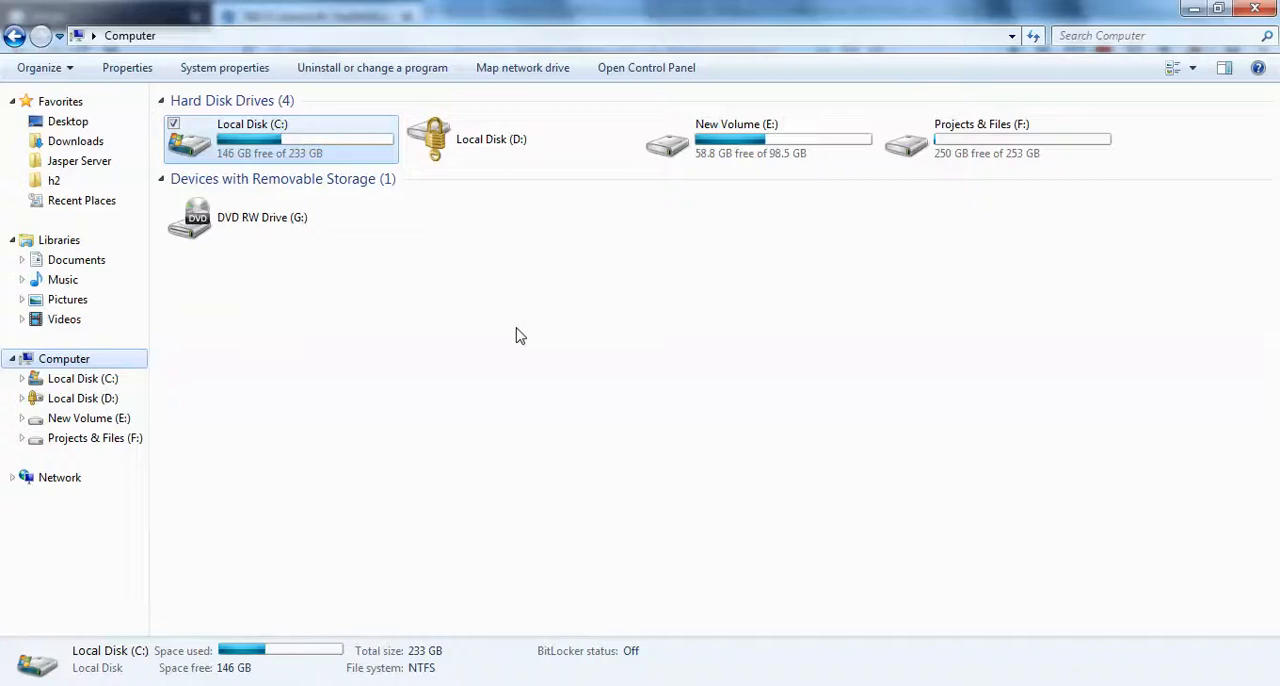
double_click(252, 138)
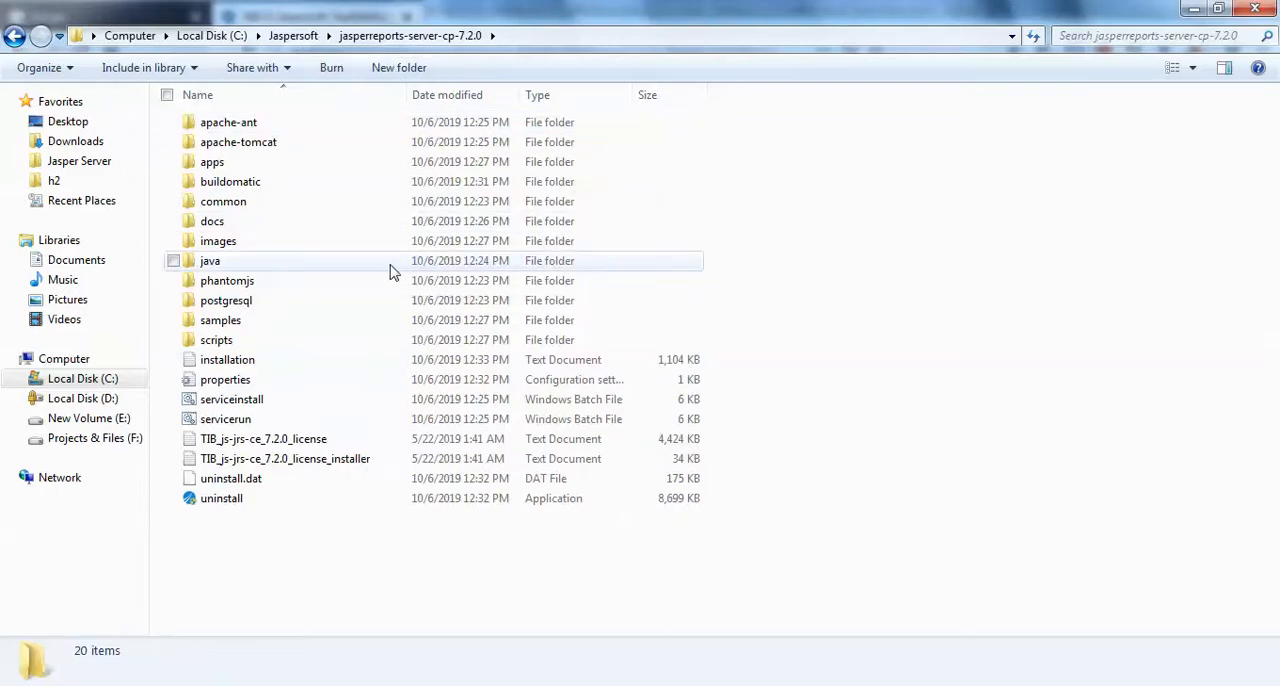
double_click(238, 140)
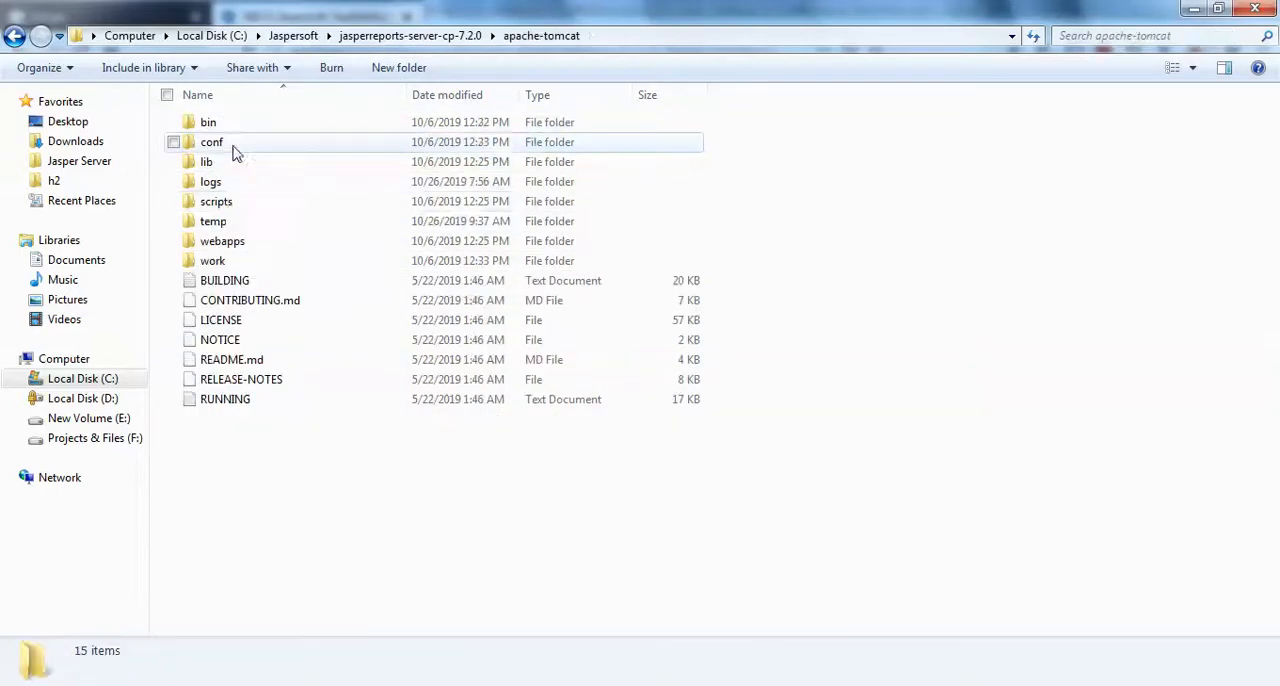
double_click(222, 240)
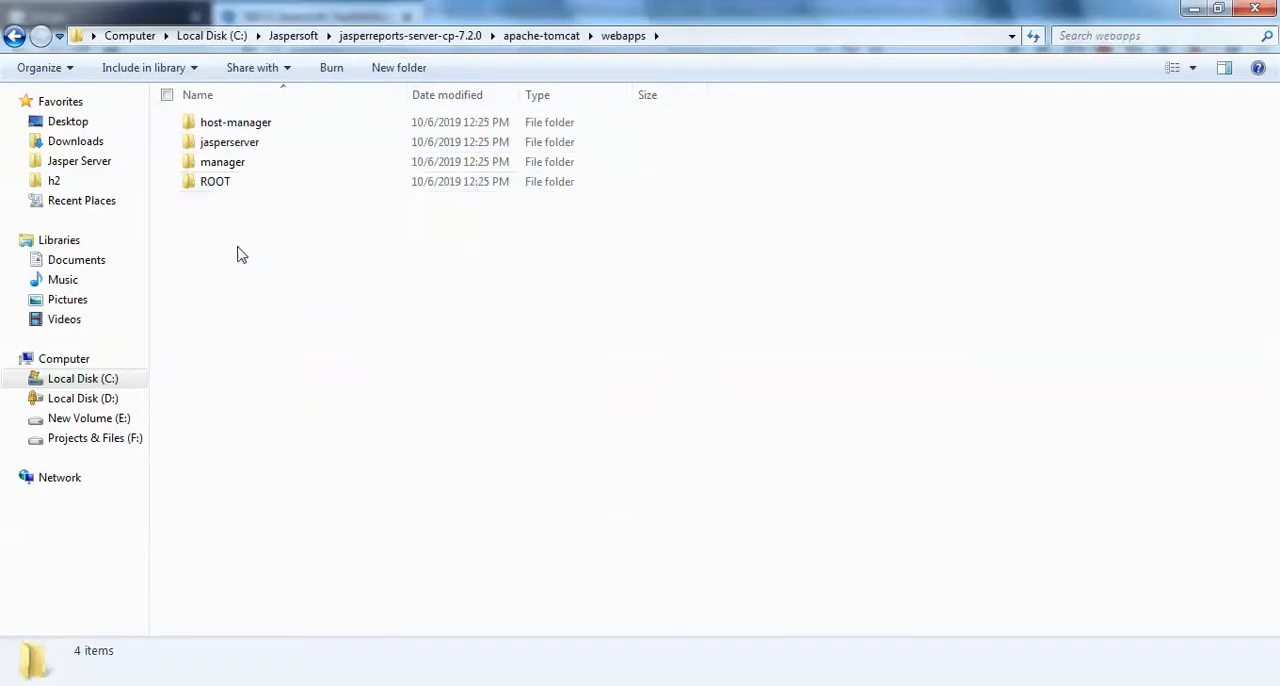
double_click(228, 142)
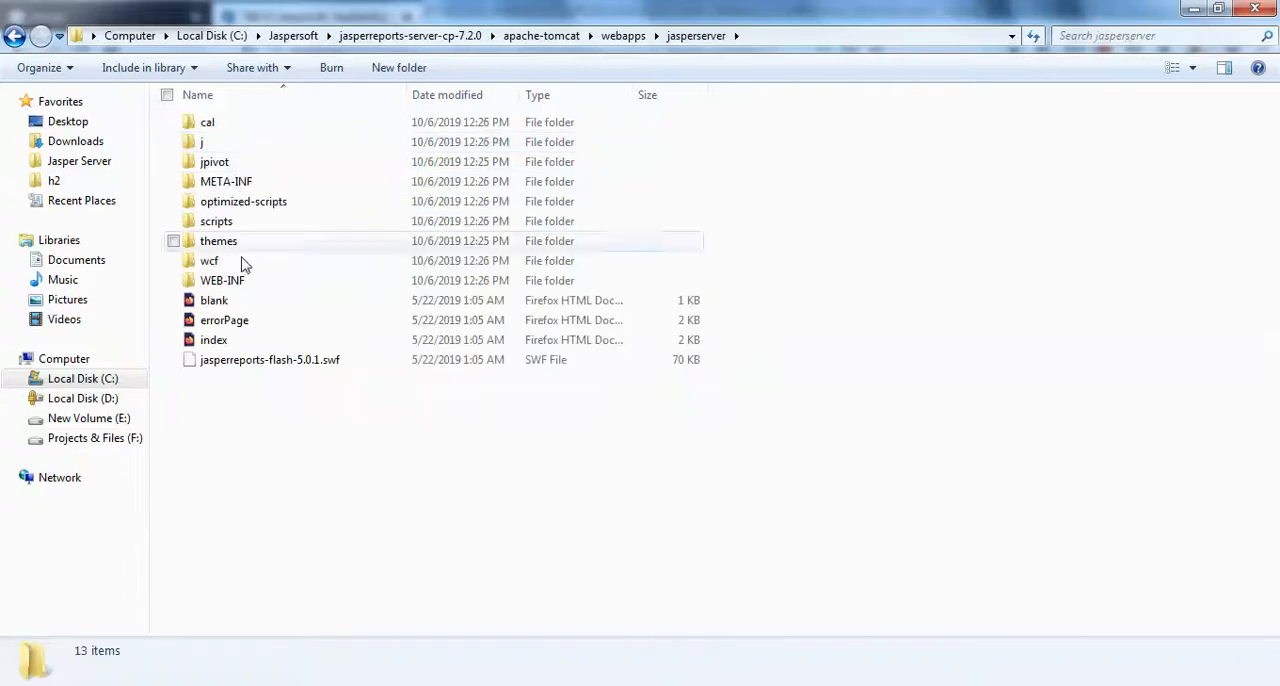
double_click(222, 280)
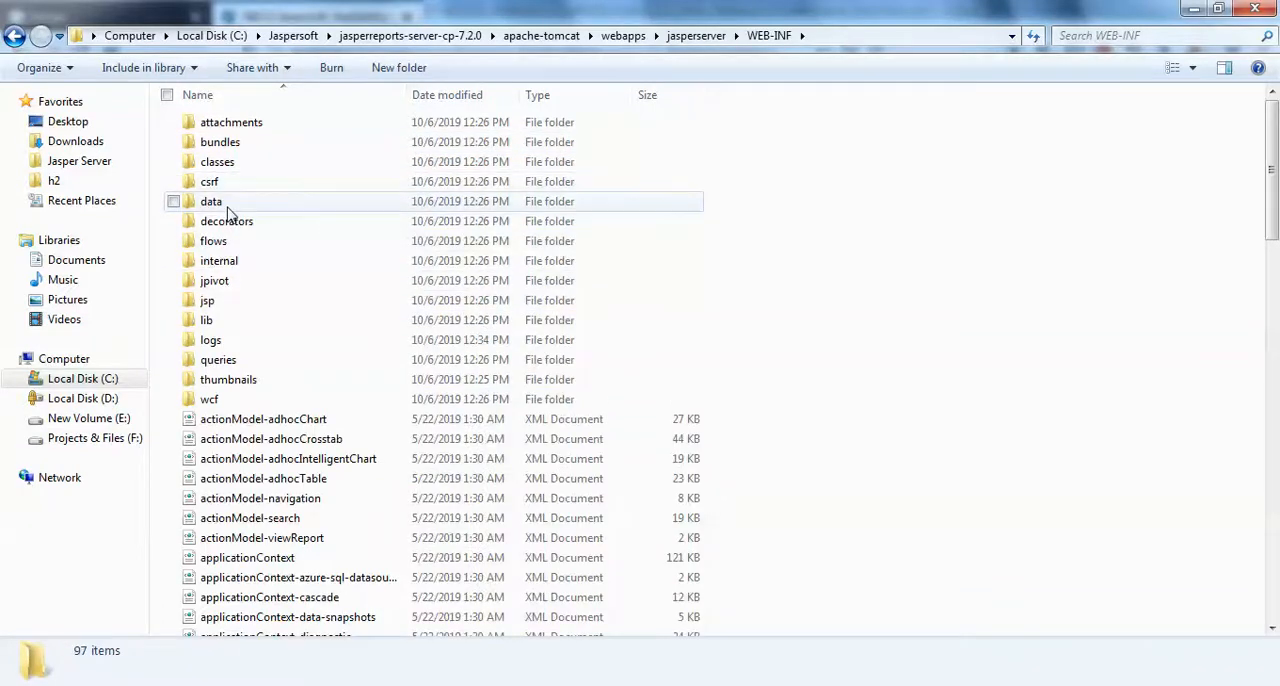
double_click(212, 340)
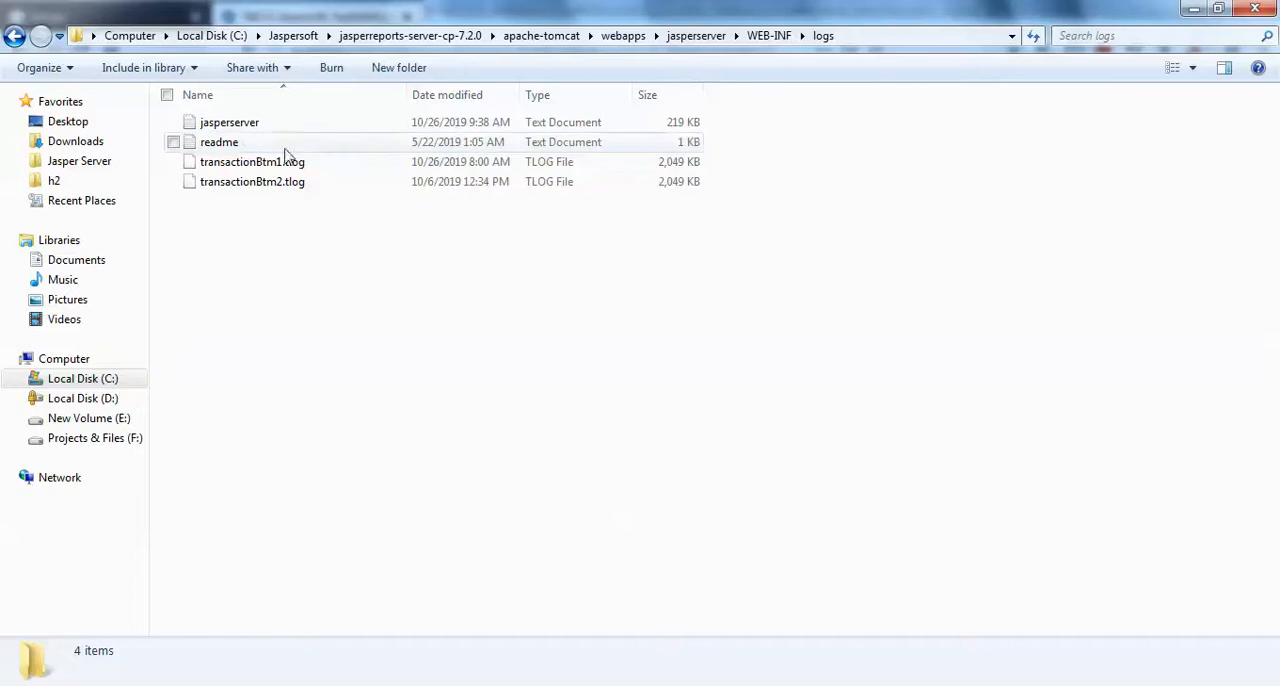
Read jasperserver.log maximized and highlight the 'Byte data not found at: repo:logo.PNG' line
double_click(228, 122)
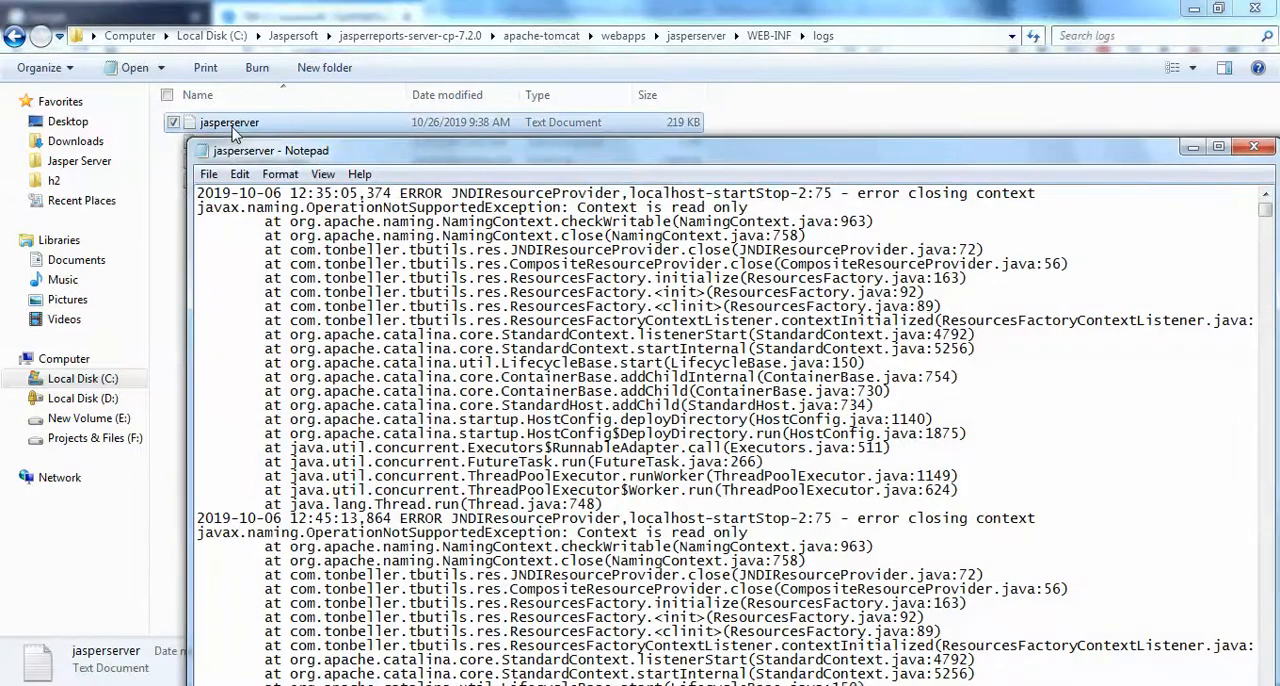
click(1216, 150)
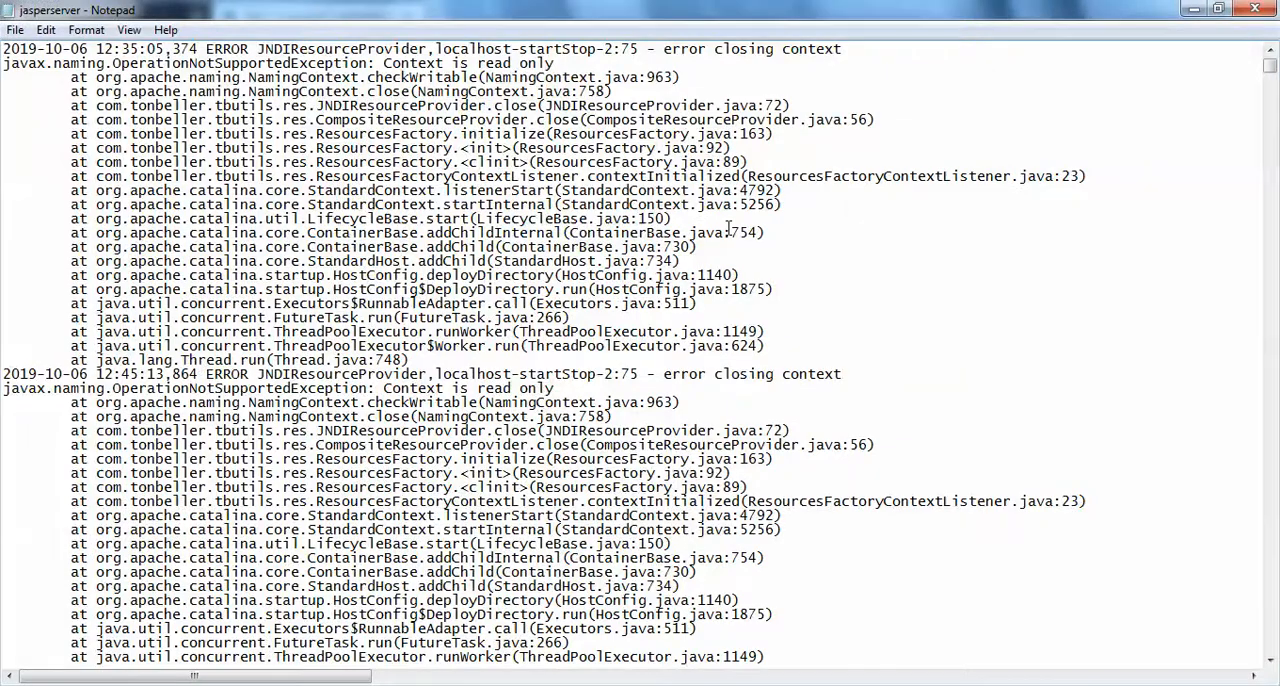
scroll(down, 3)
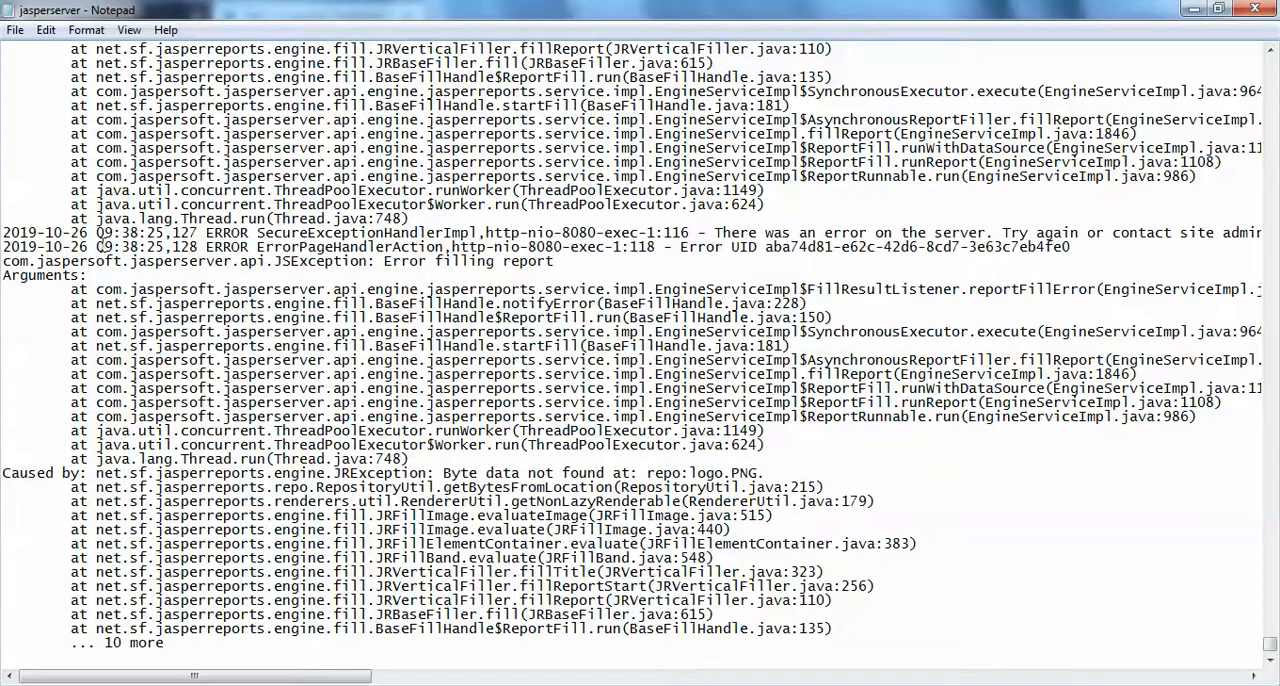
double_click(130, 232)
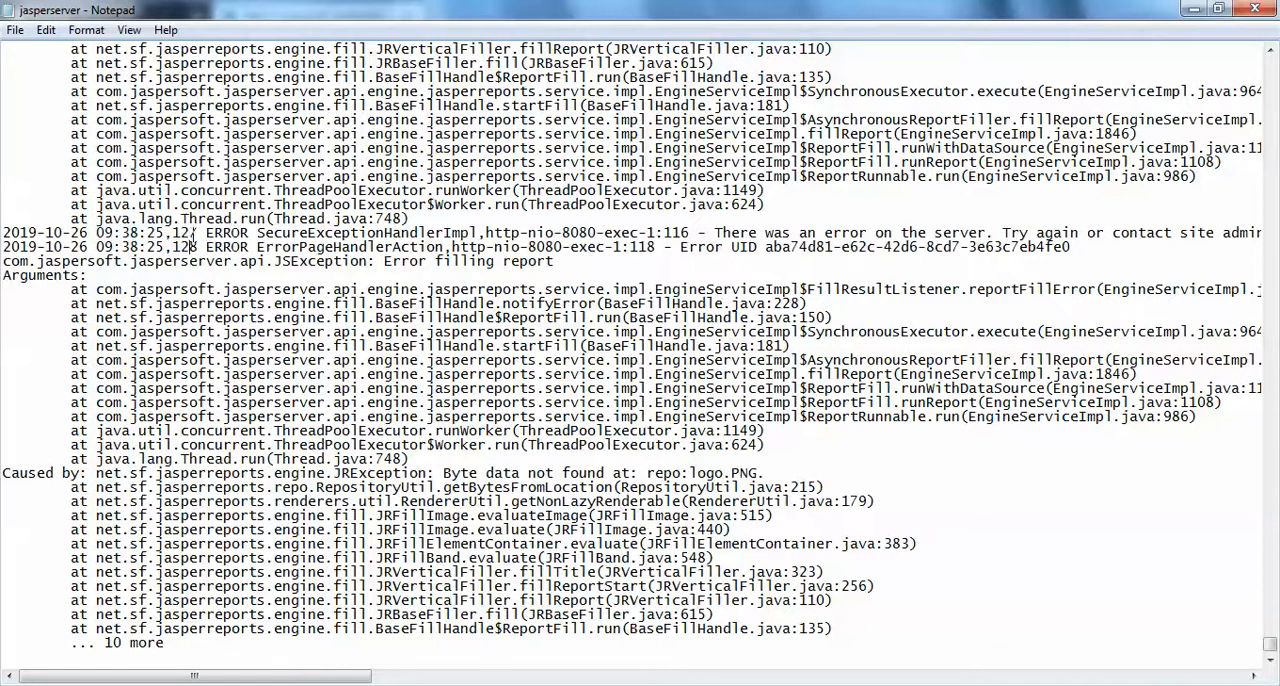
double_click(148, 232)
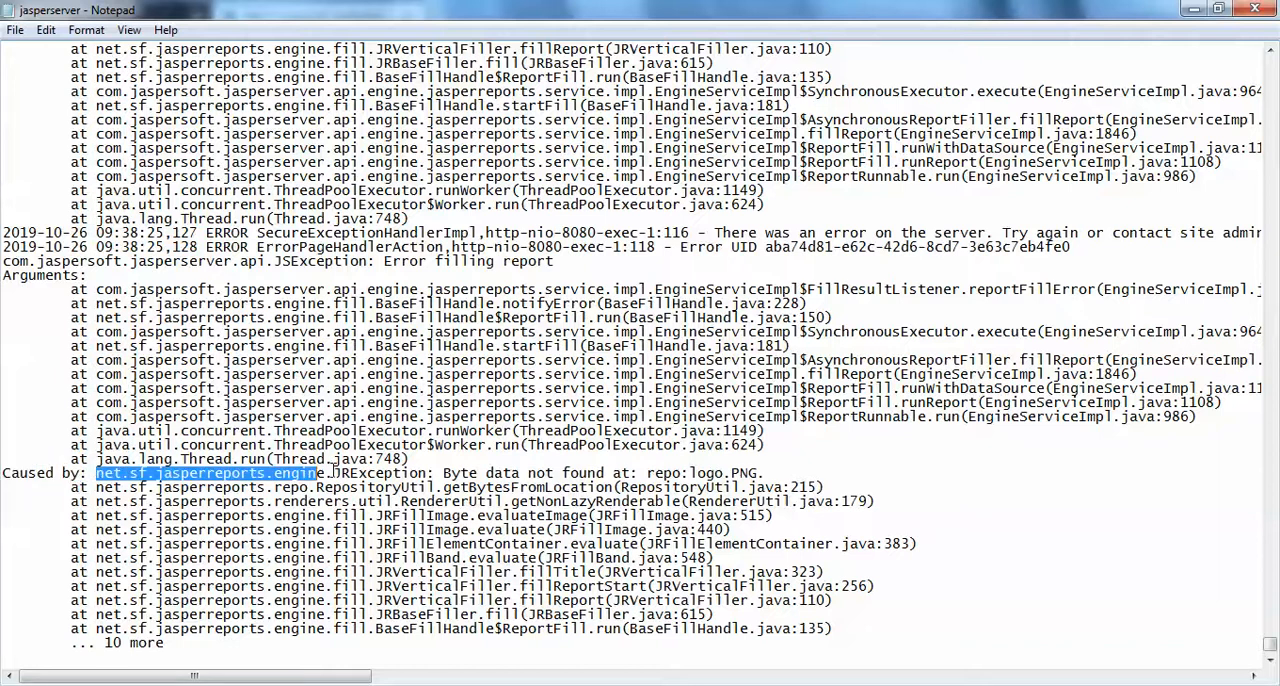
drag(316, 472, 660, 472)
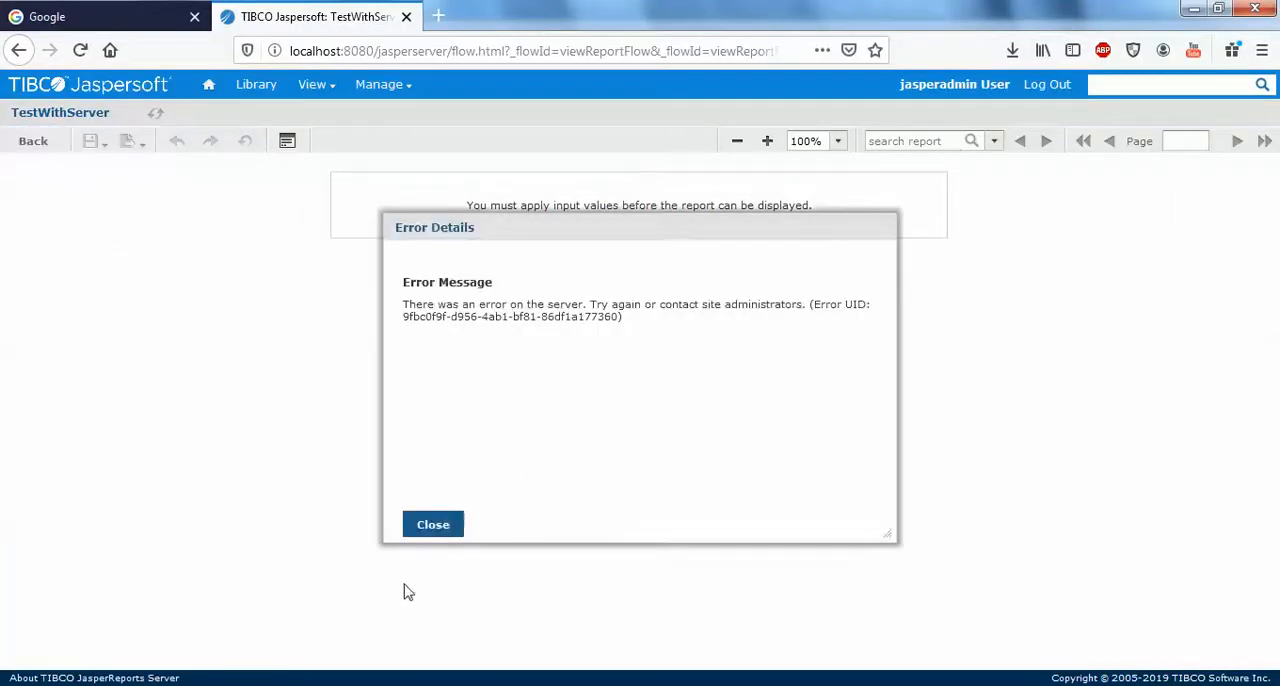
Dismiss the error and reopen TestWithServer's Controls & Resources page for editing
click(432, 524)
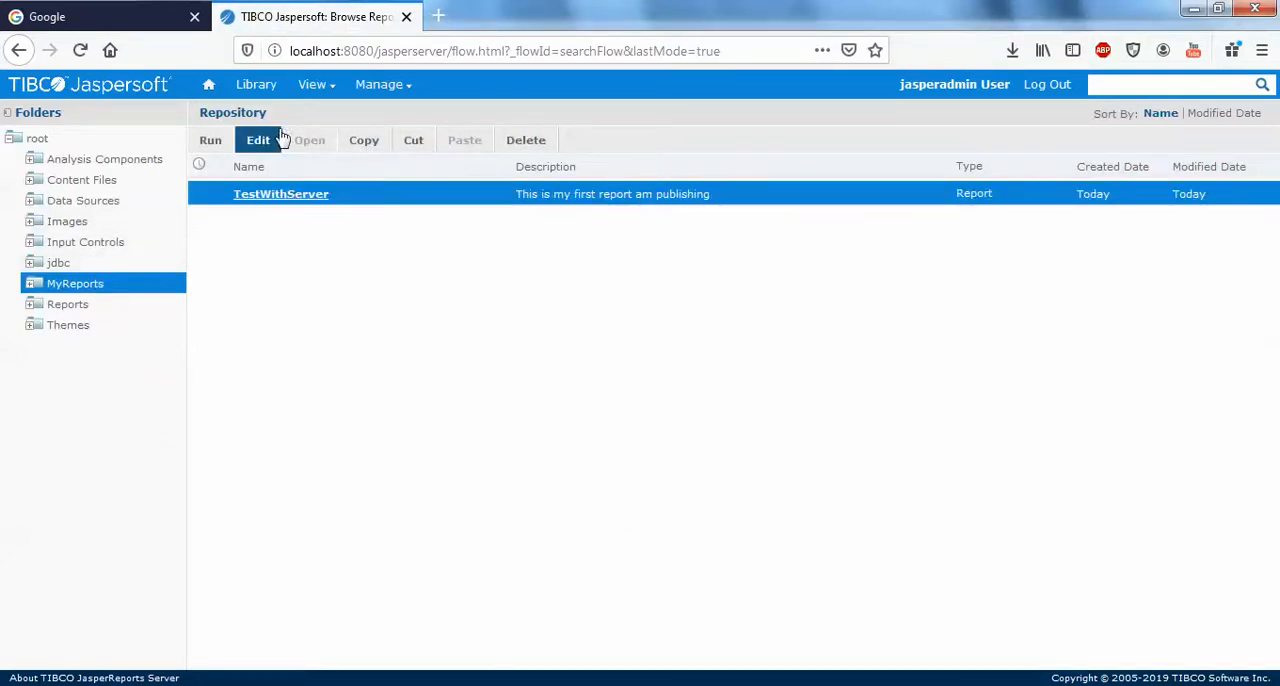
click(258, 140)
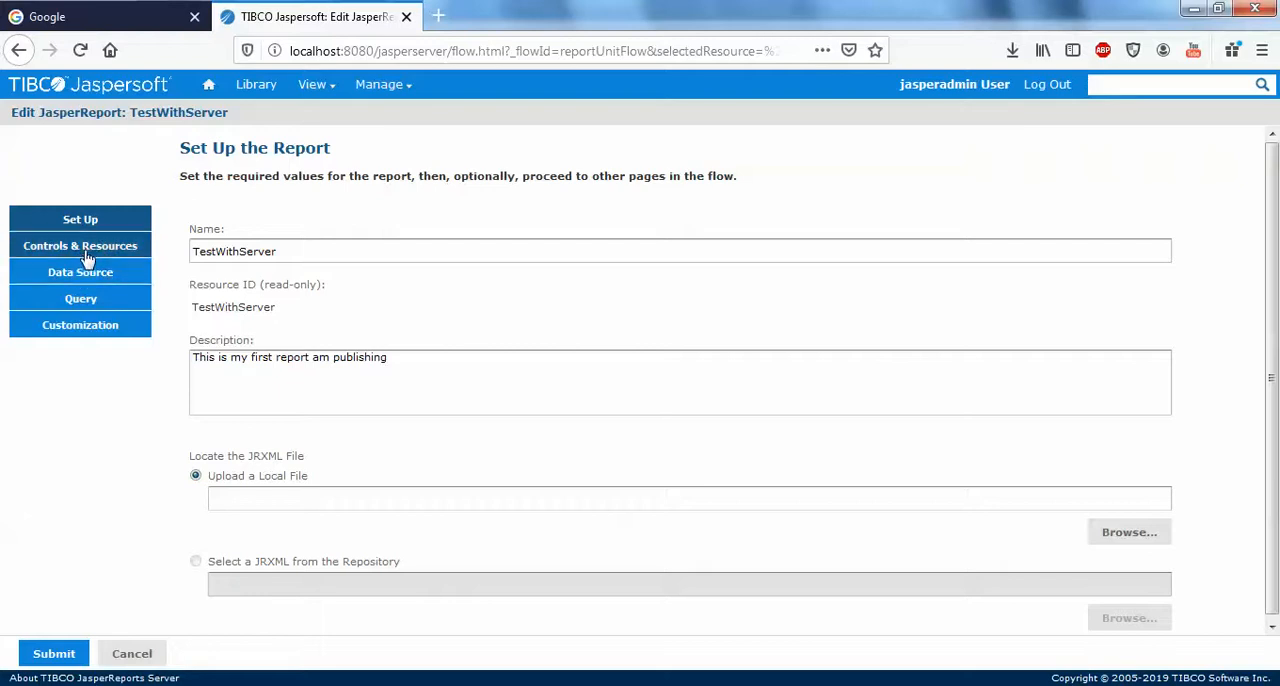
click(80, 244)
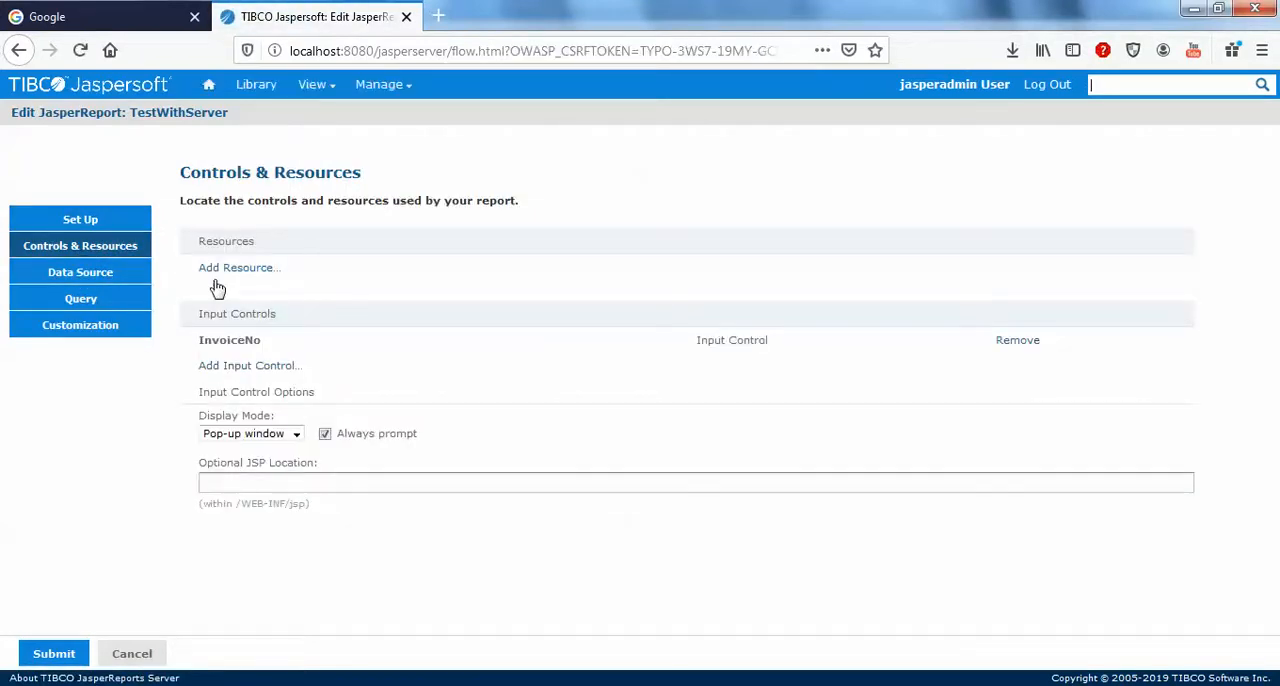
Add a resource from the repository, choosing Images > logo.PNG
click(236, 268)
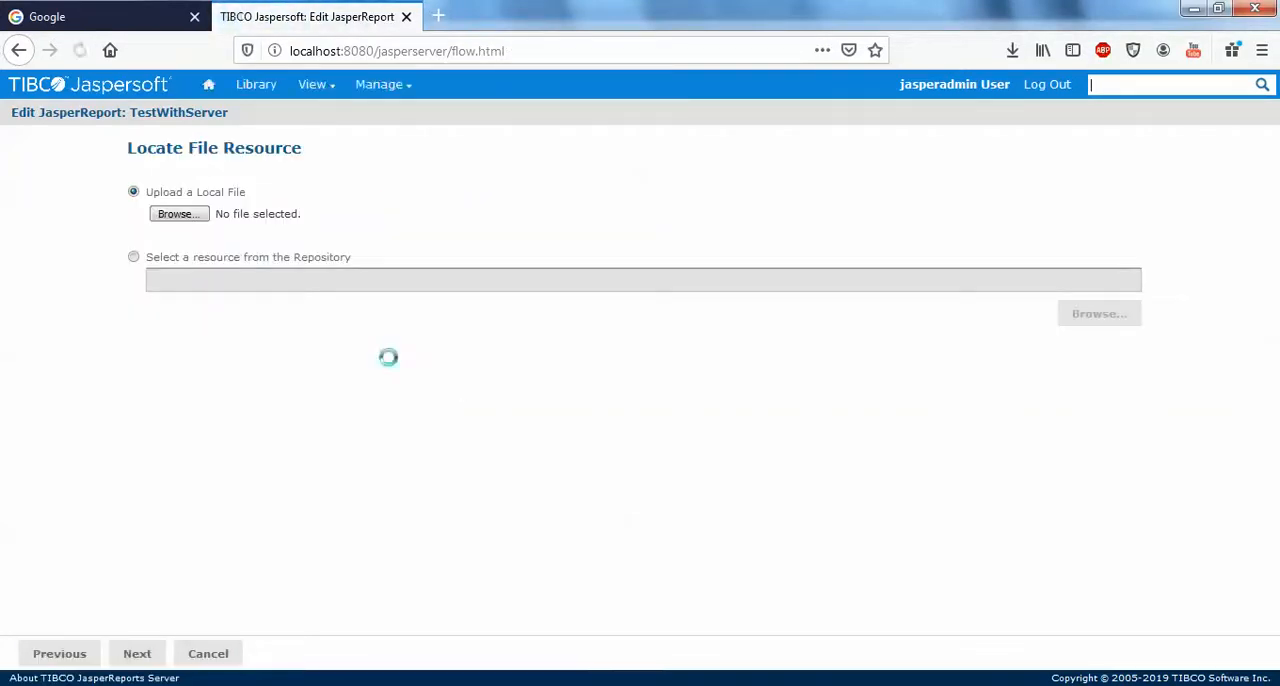
click(132, 256)
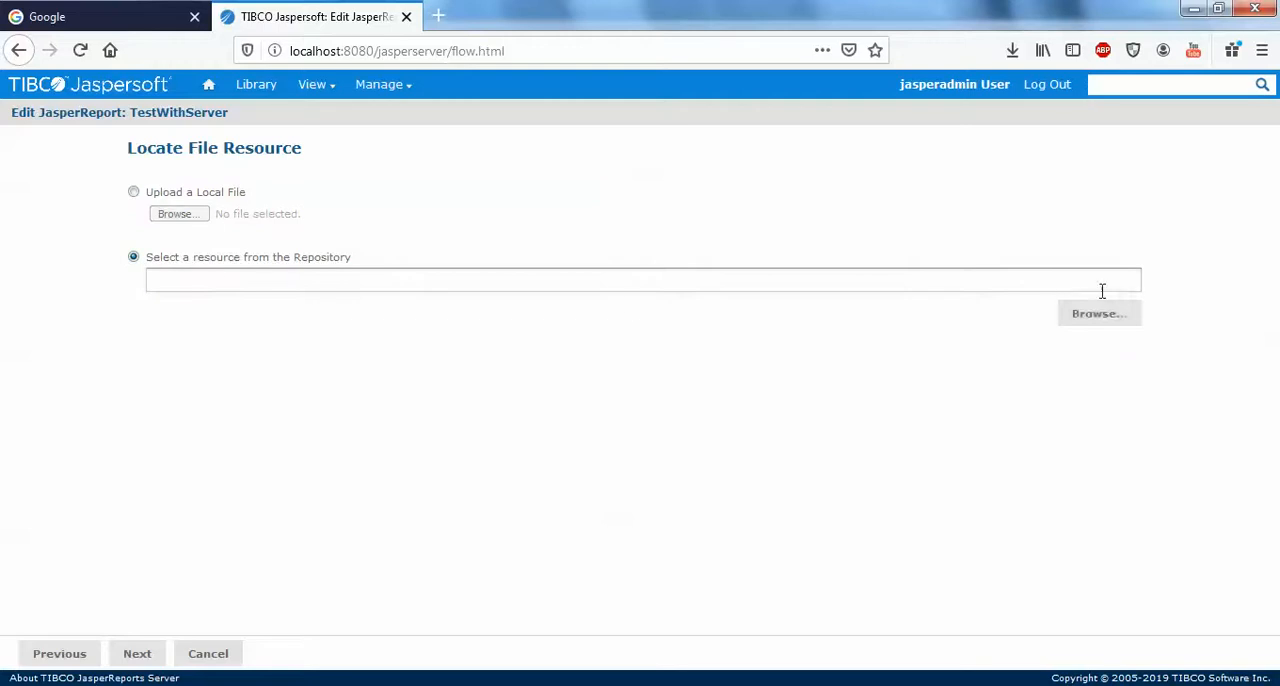
click(1098, 312)
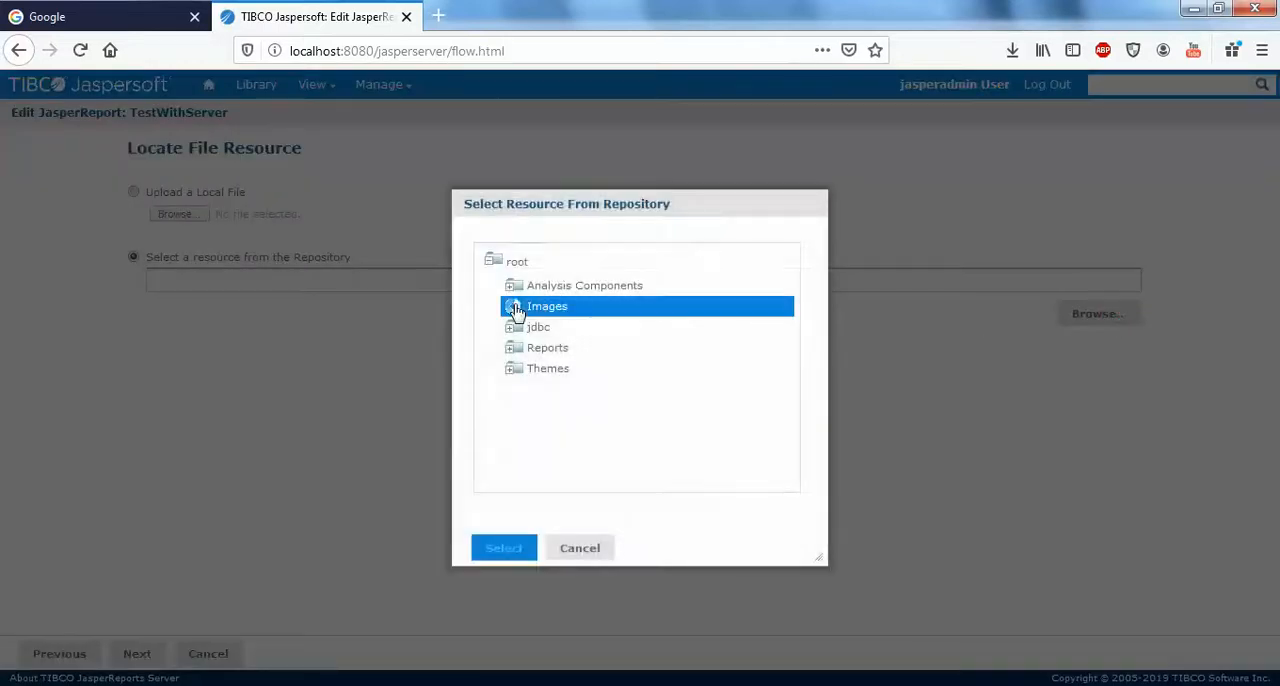
click(514, 306)
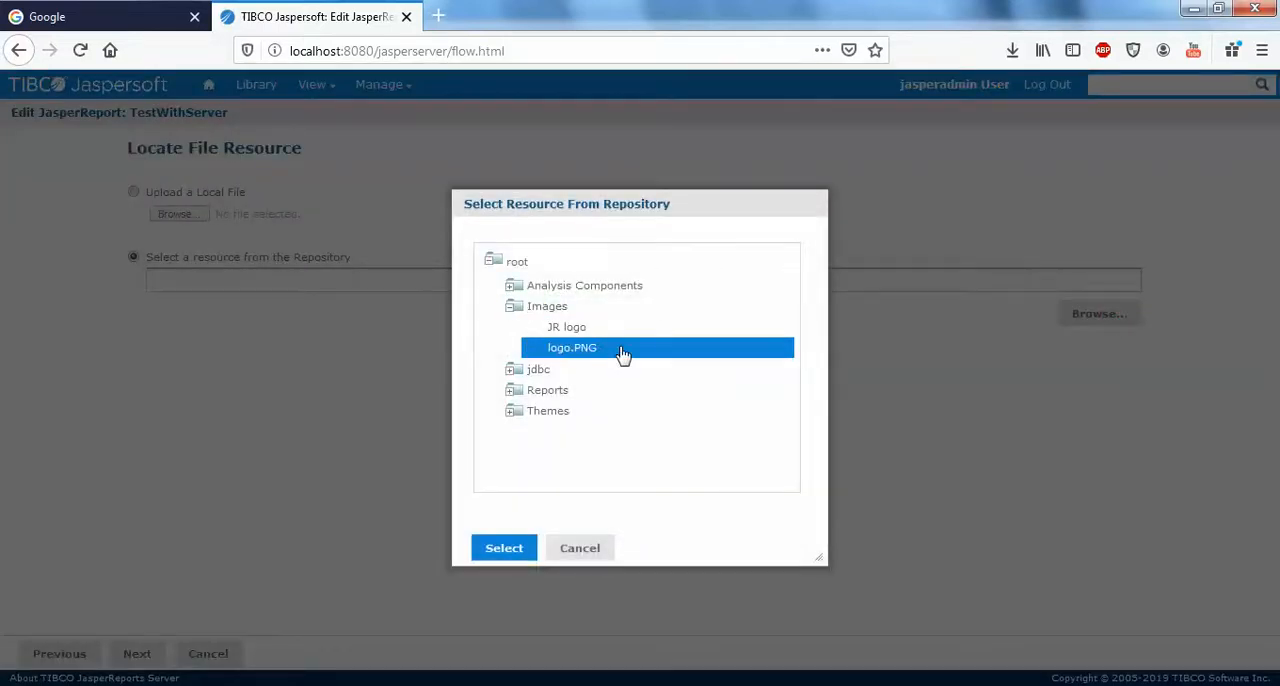
click(504, 548)
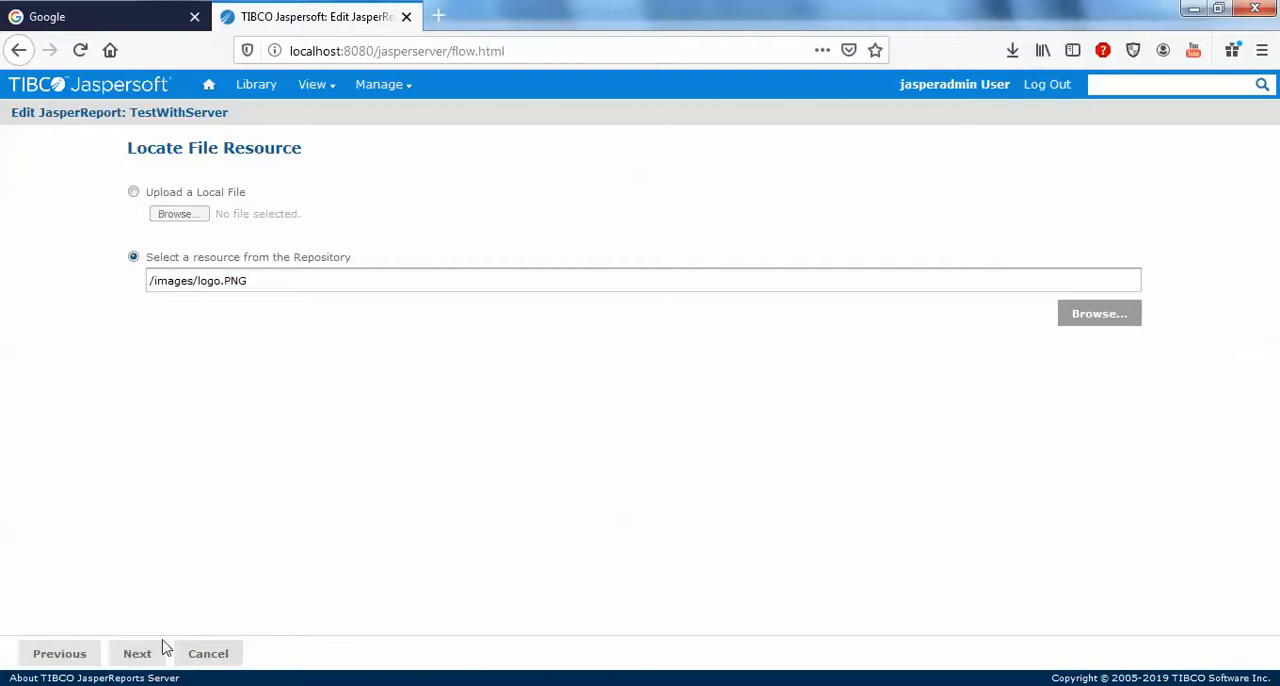
click(136, 652)
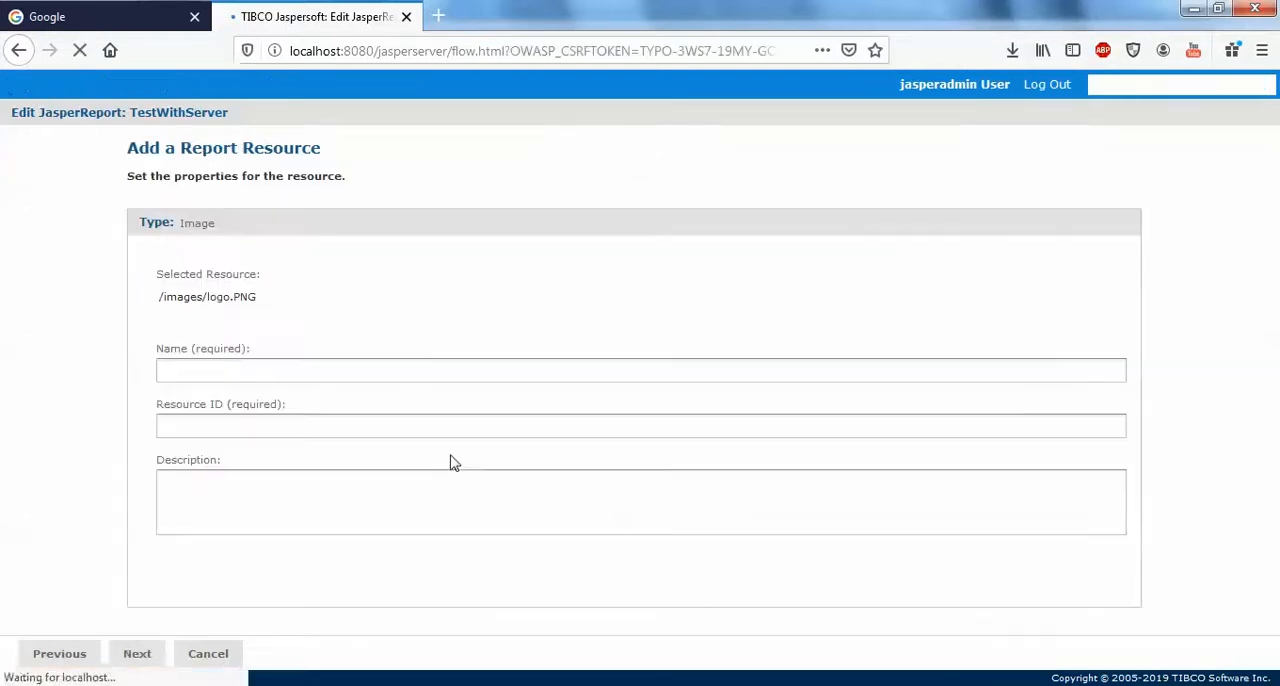
Name the new image resource myLogo and finish adding it
click(640, 370)
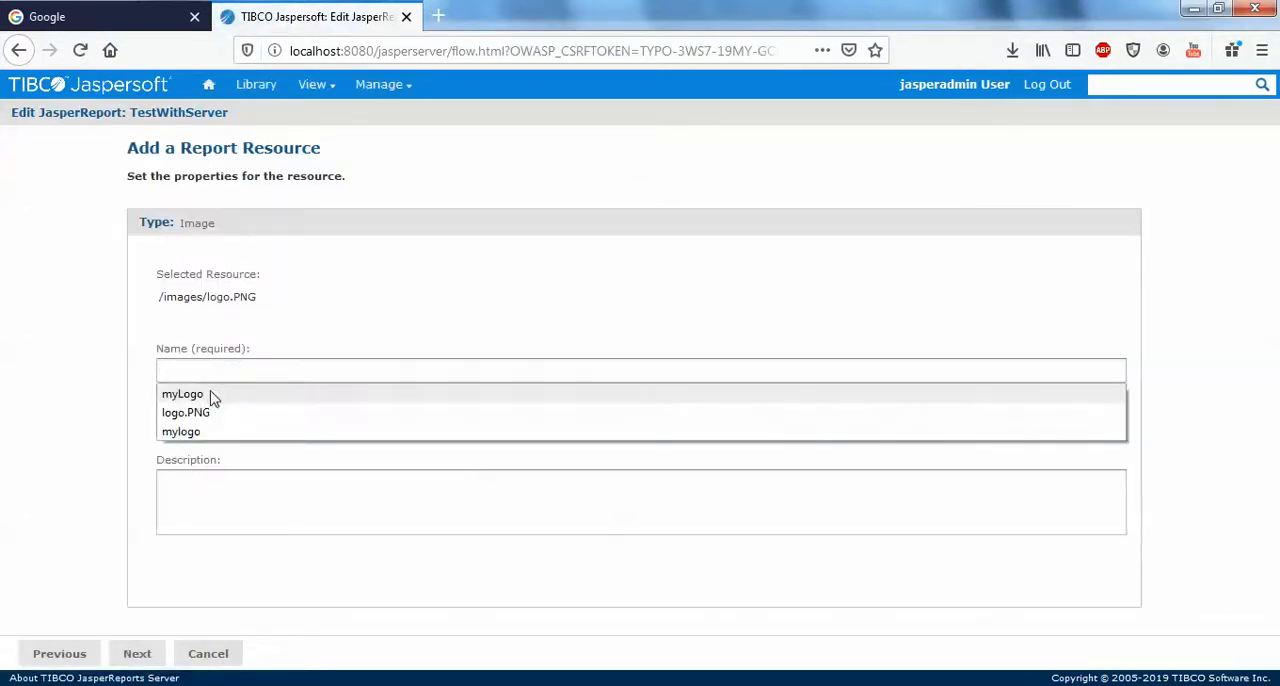
click(182, 392)
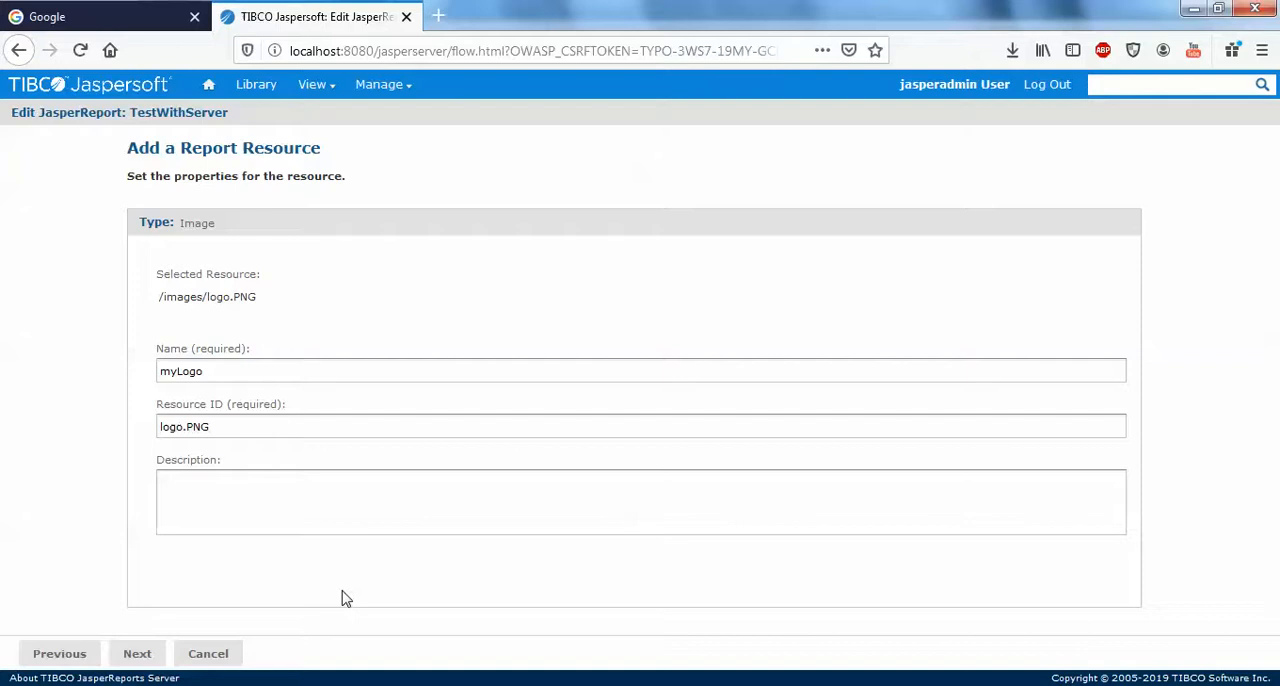
click(136, 652)
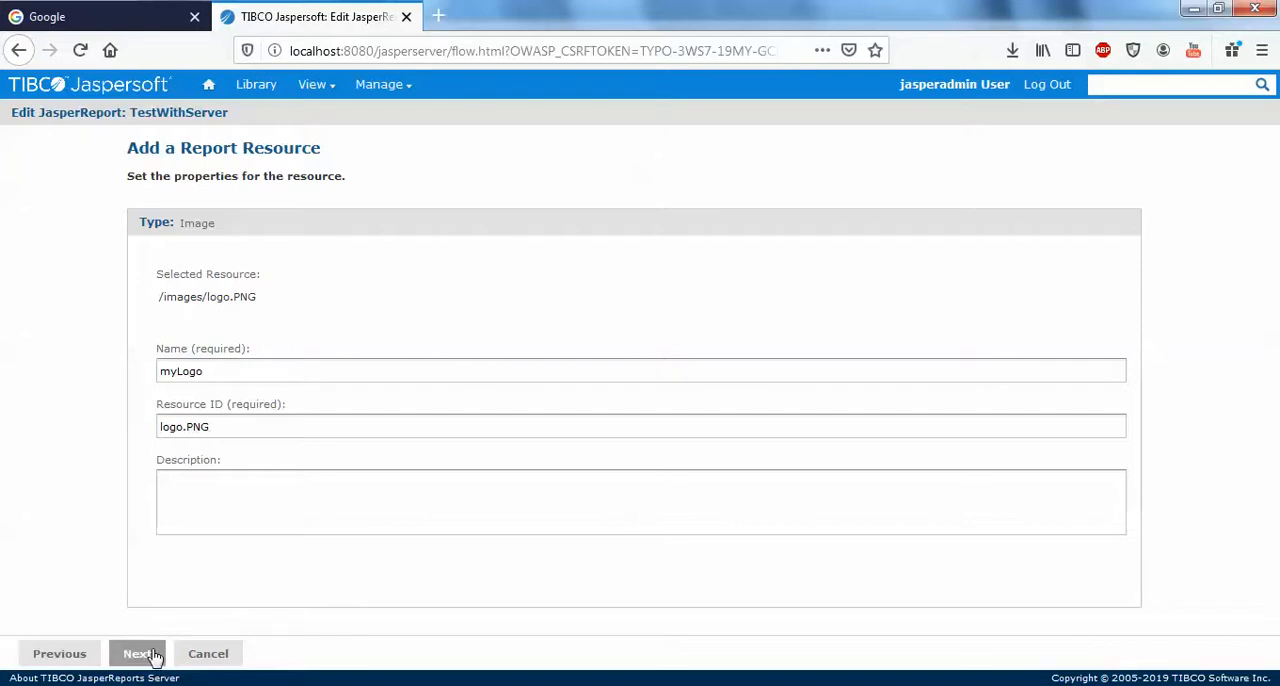
click(136, 652)
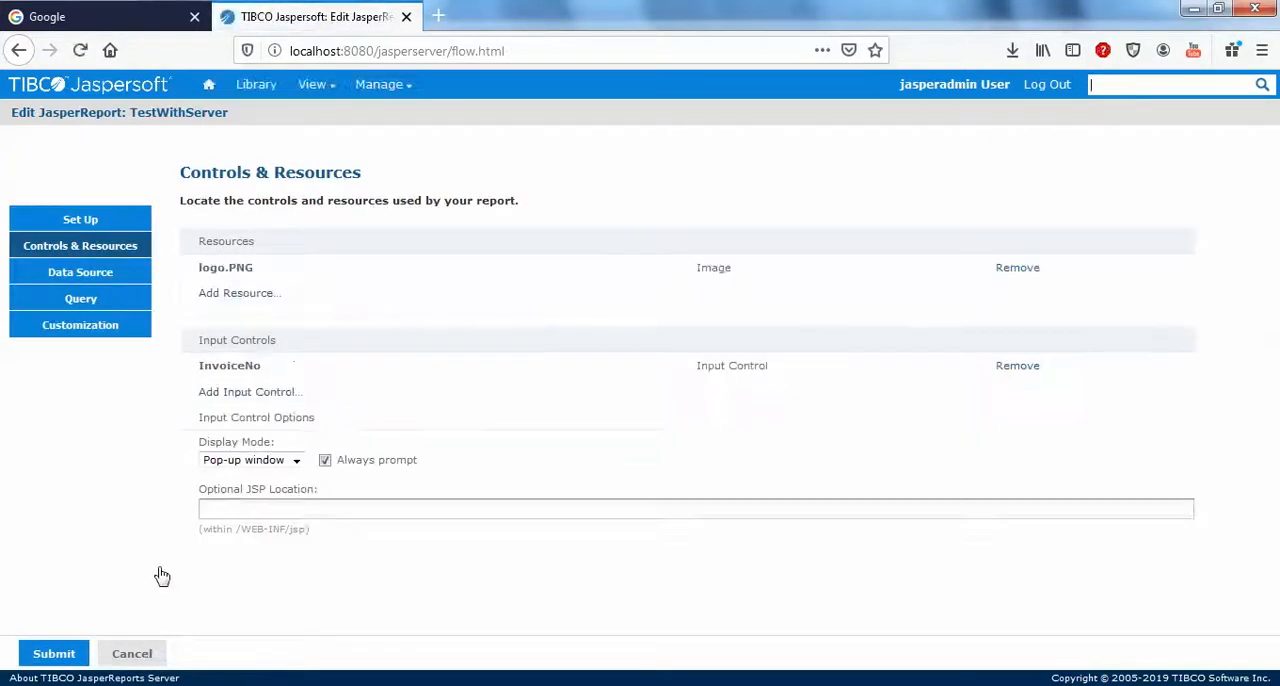
Submit the edited report and run TestWithServer so the Simple Jasper Server Example table displays
click(54, 652)
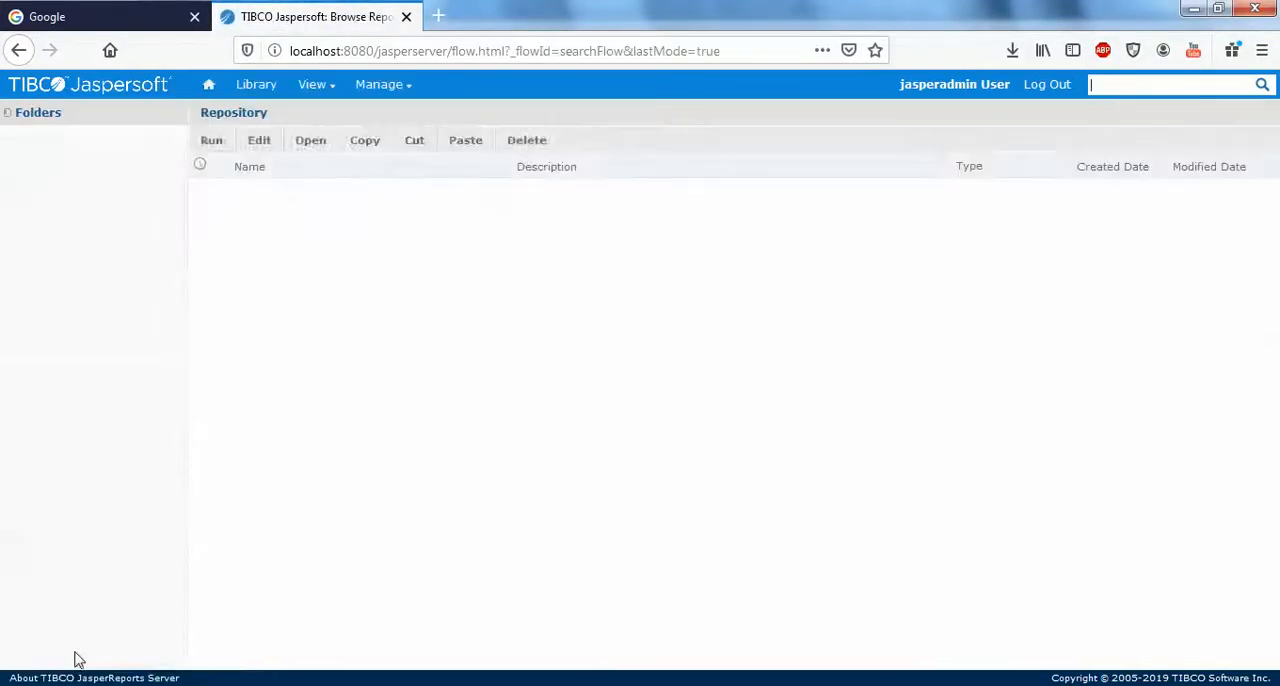
click(76, 284)
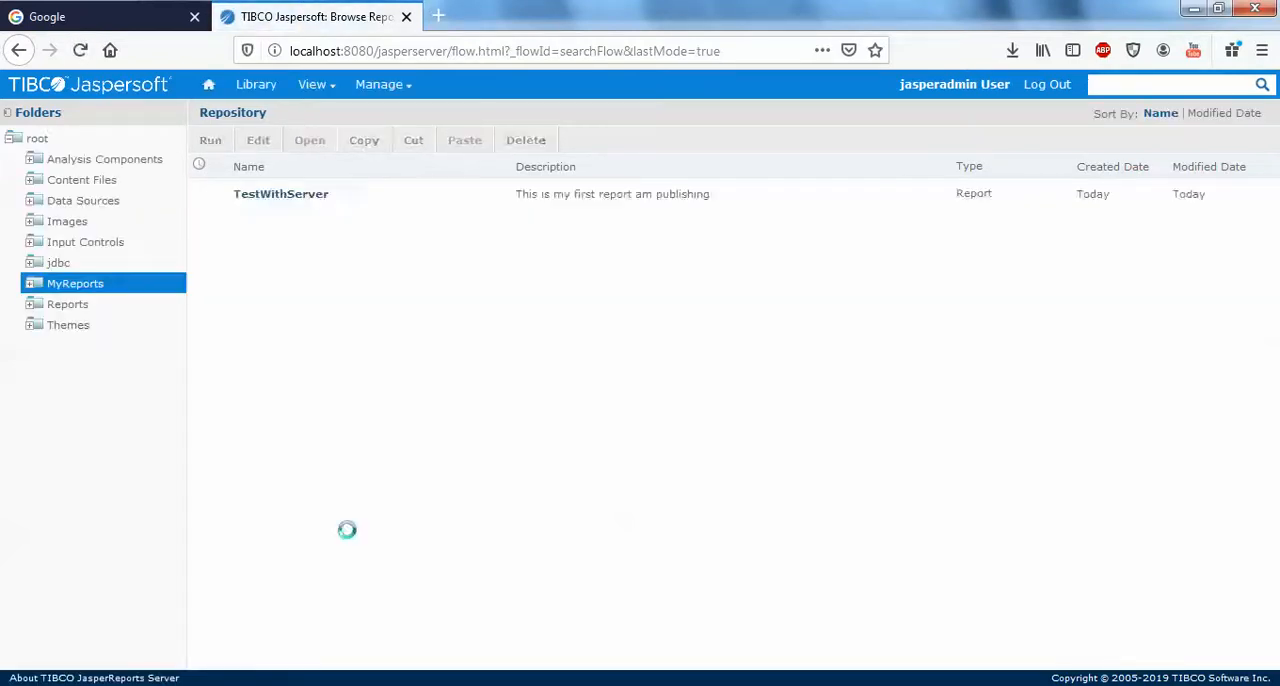
click(280, 192)
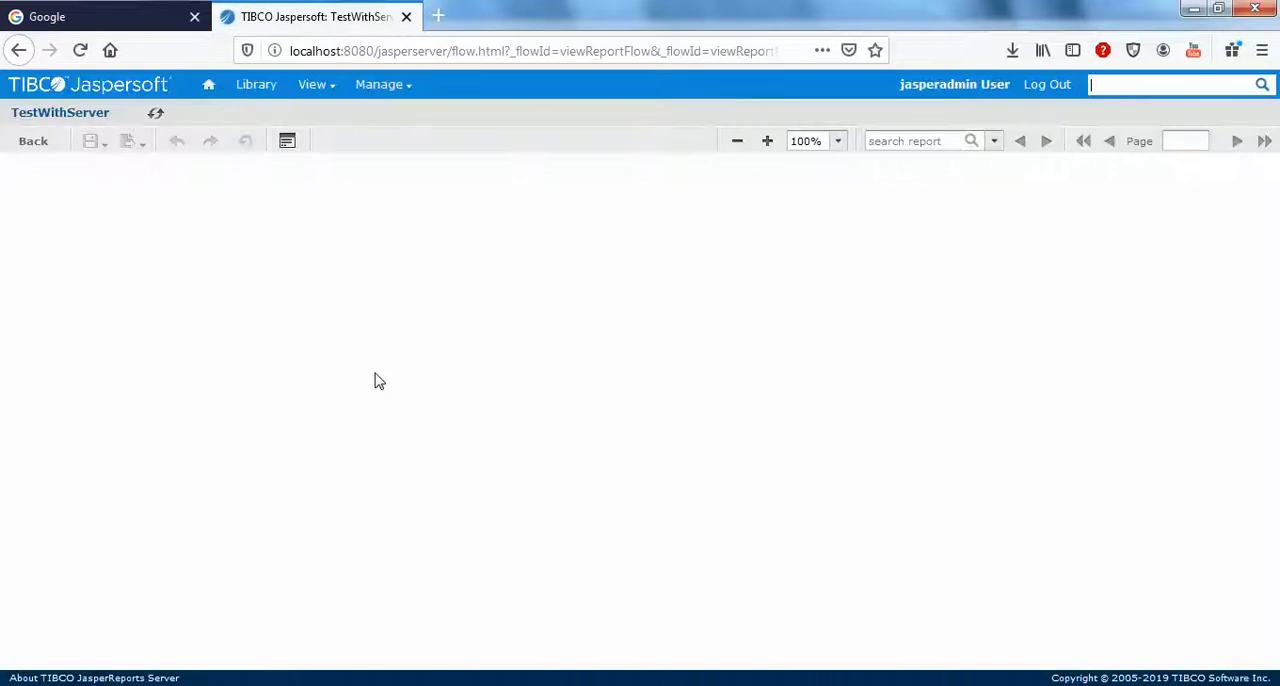
click(288, 140)
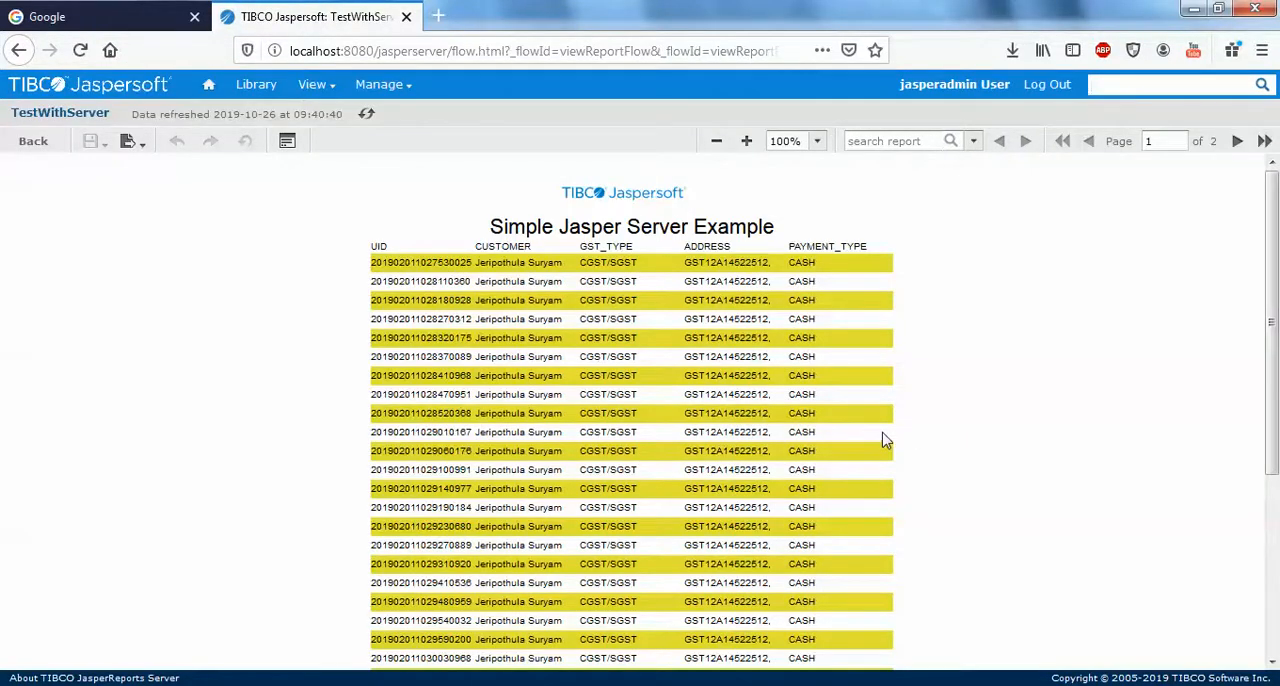
mouse_move(758, 340)
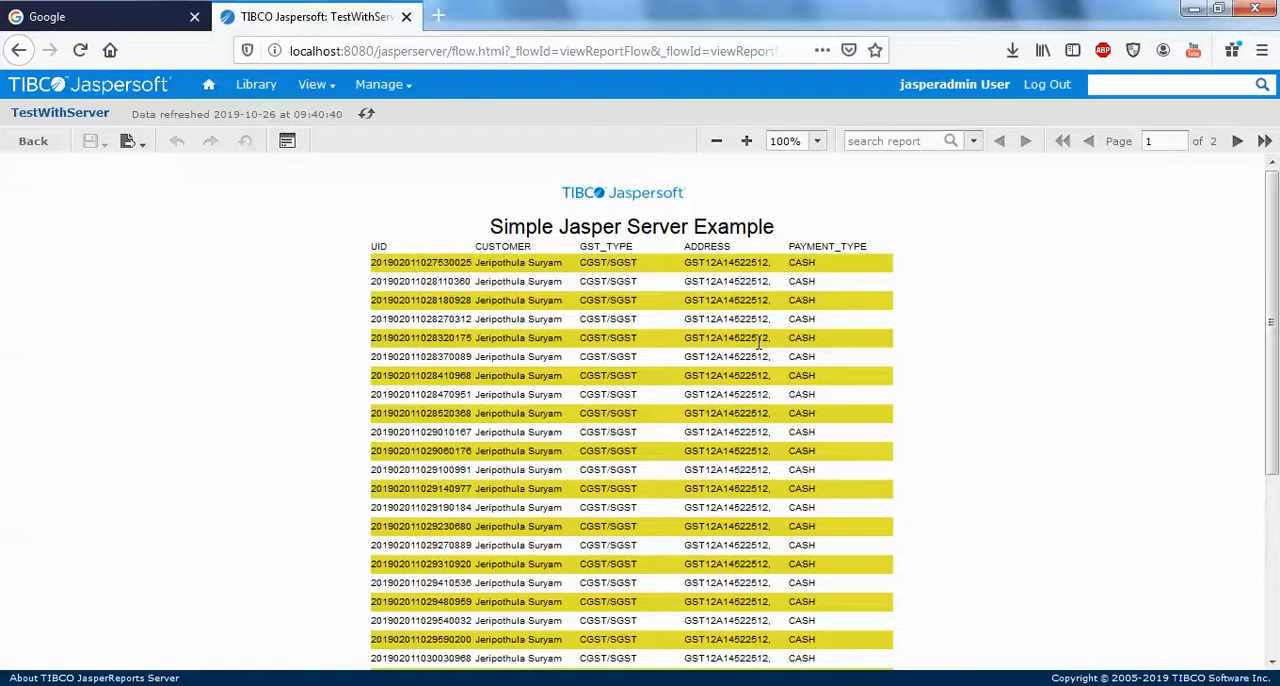